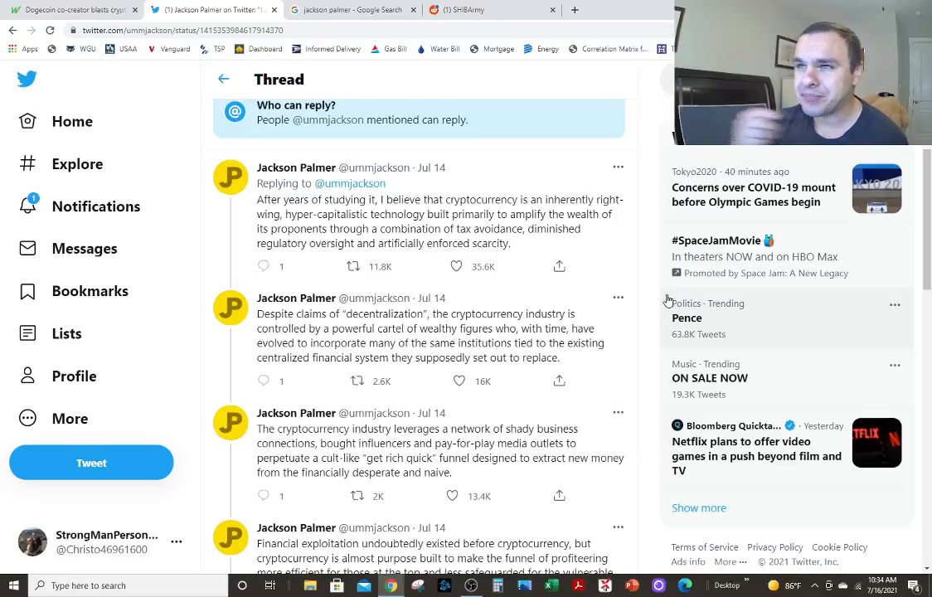
Switch to the Jackson Palmer Google image results with the Dogecoin creator preview
click(351, 10)
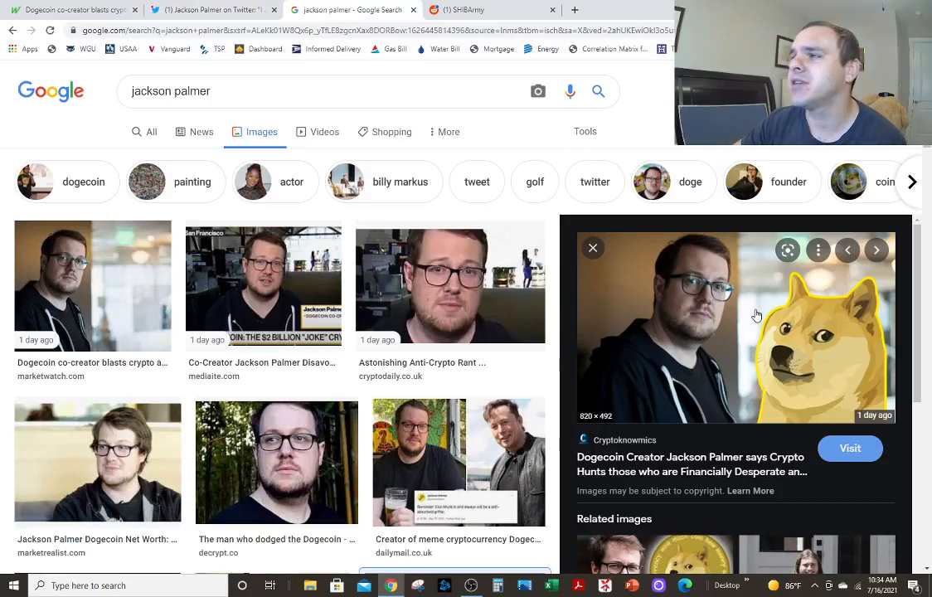
mouse_move(715, 332)
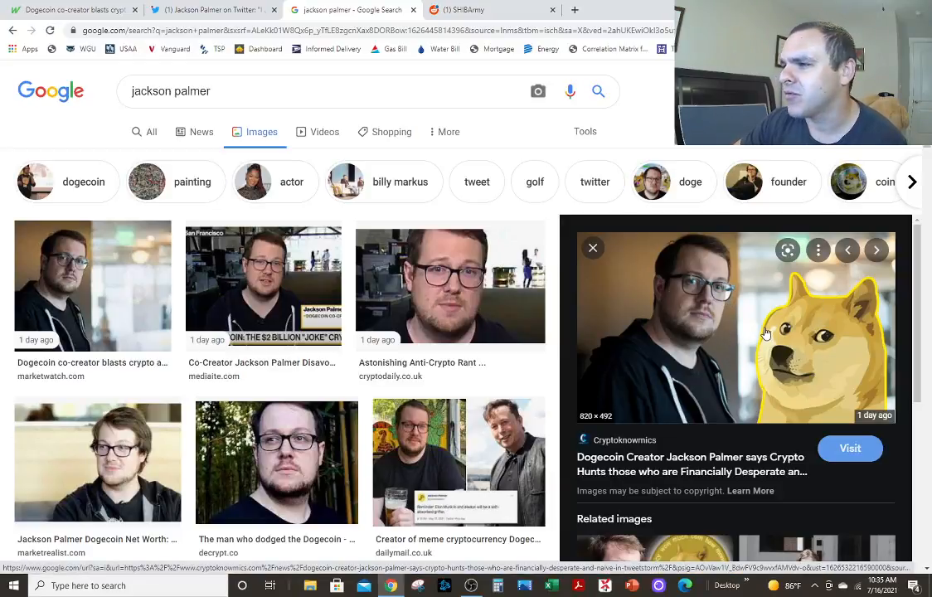
Return to Palmer's Twitter thread and settle on his opening tweet about not returning to crypto
click(212, 10)
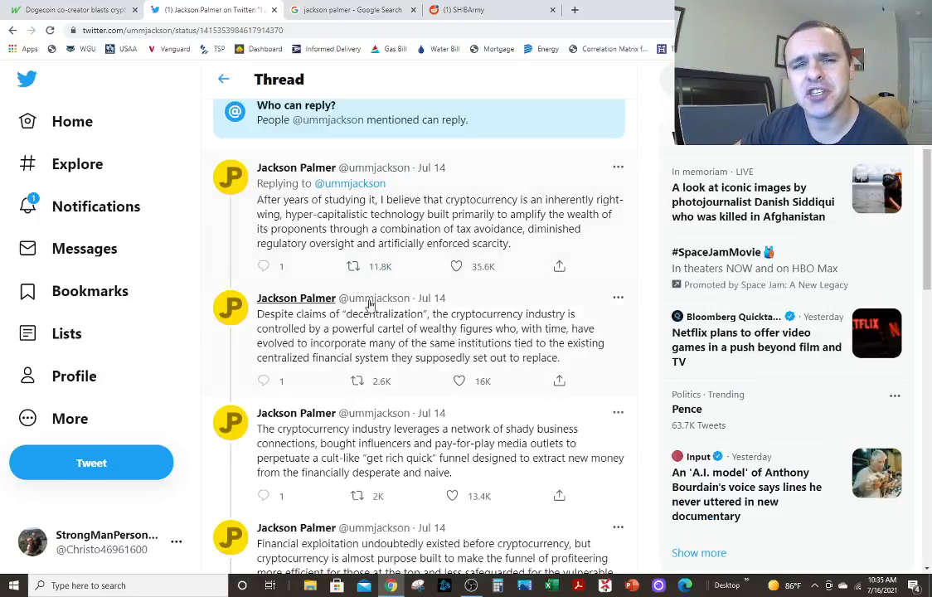
mouse_move(428, 348)
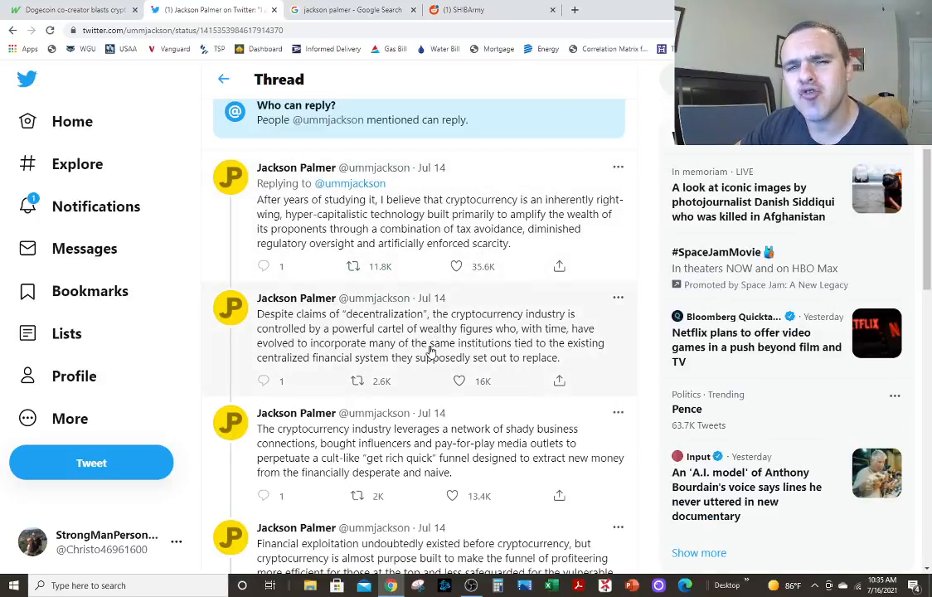
scroll(up, 3)
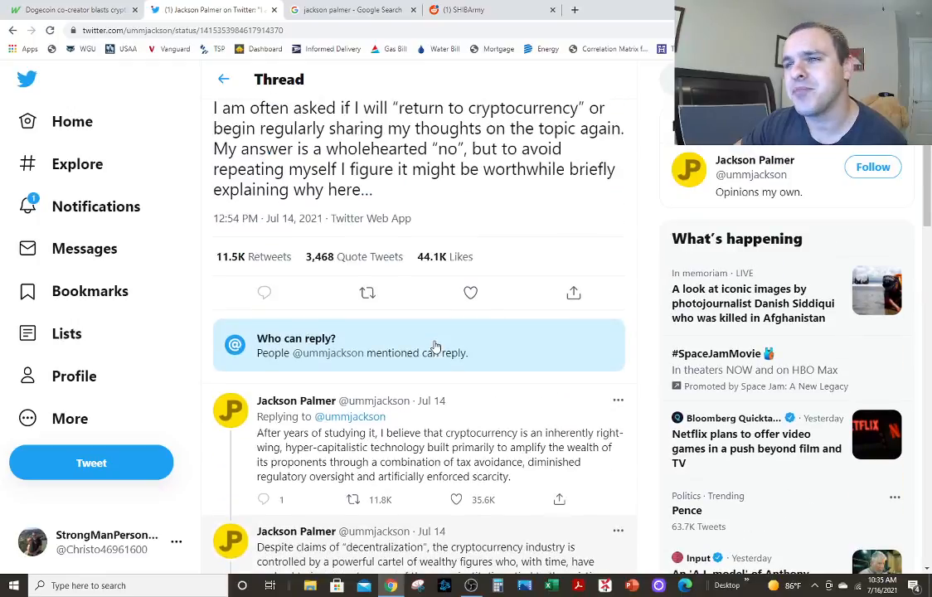
scroll(down, 3)
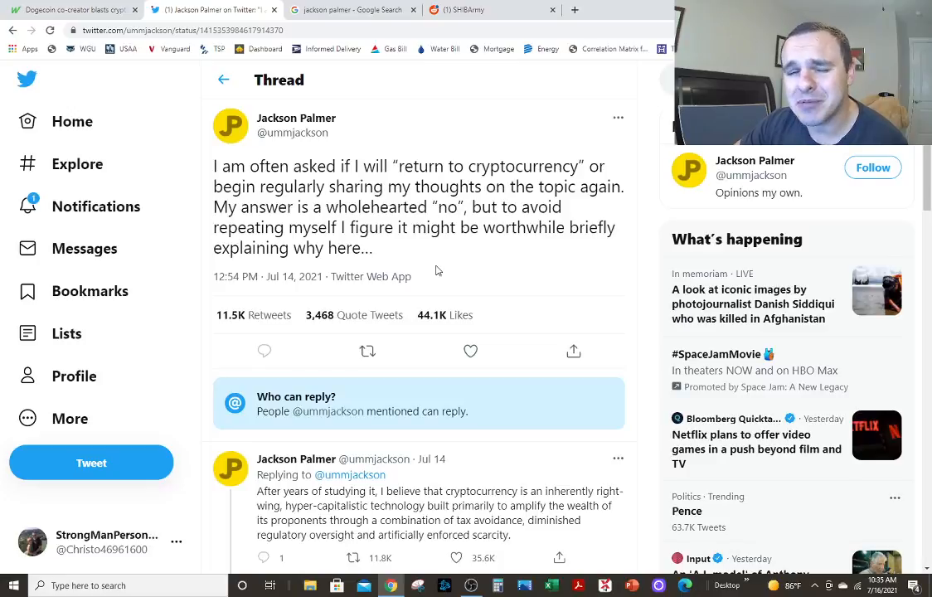
mouse_move(265, 146)
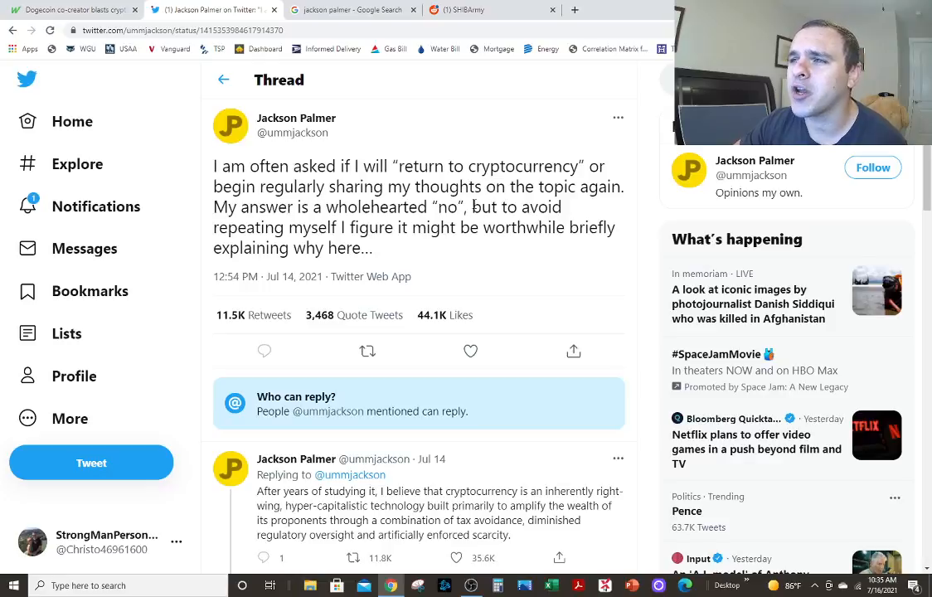
mouse_move(412, 222)
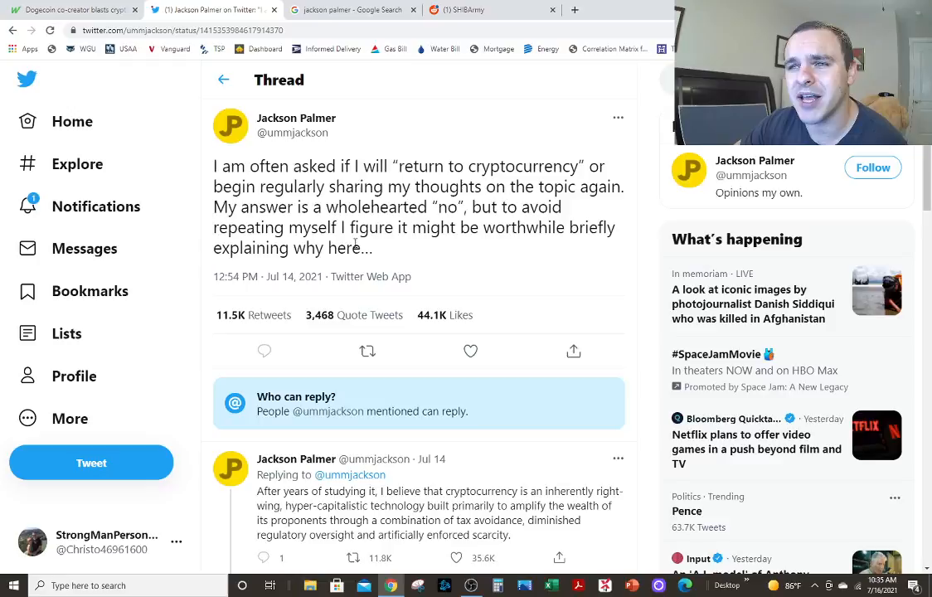
Move down to the first reply calling cryptocurrency a hyper-capitalistic technology
scroll(down, 3)
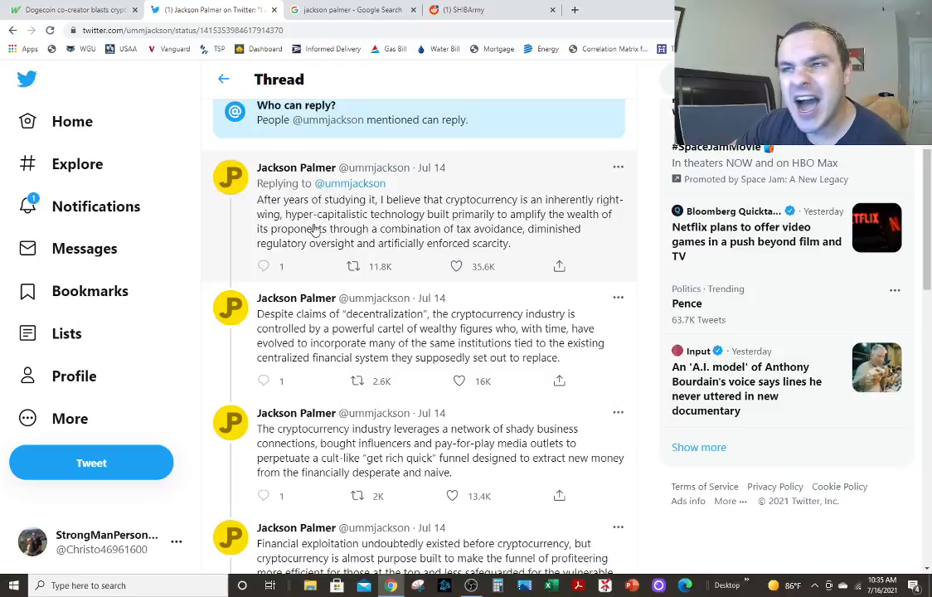
mouse_move(525, 216)
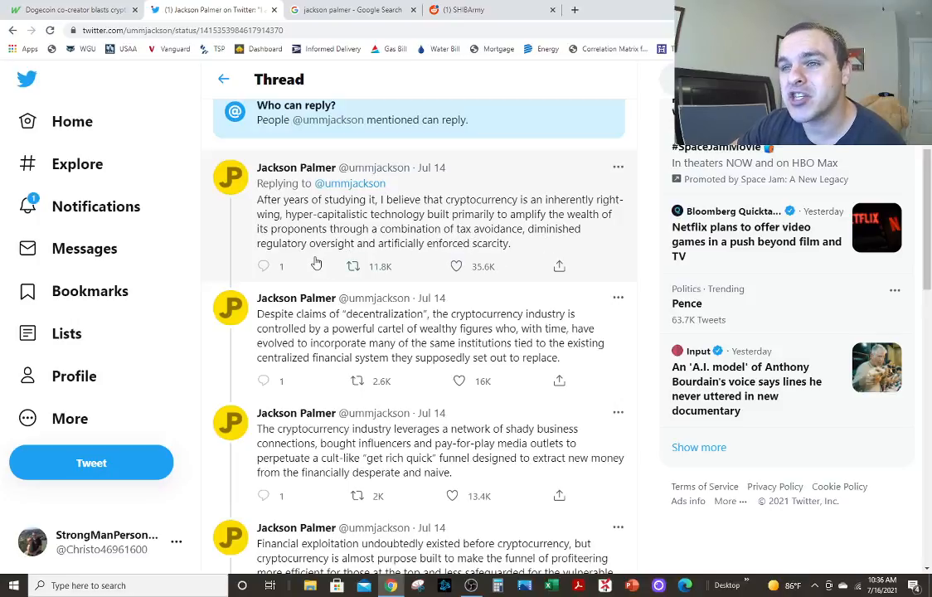
mouse_move(406, 250)
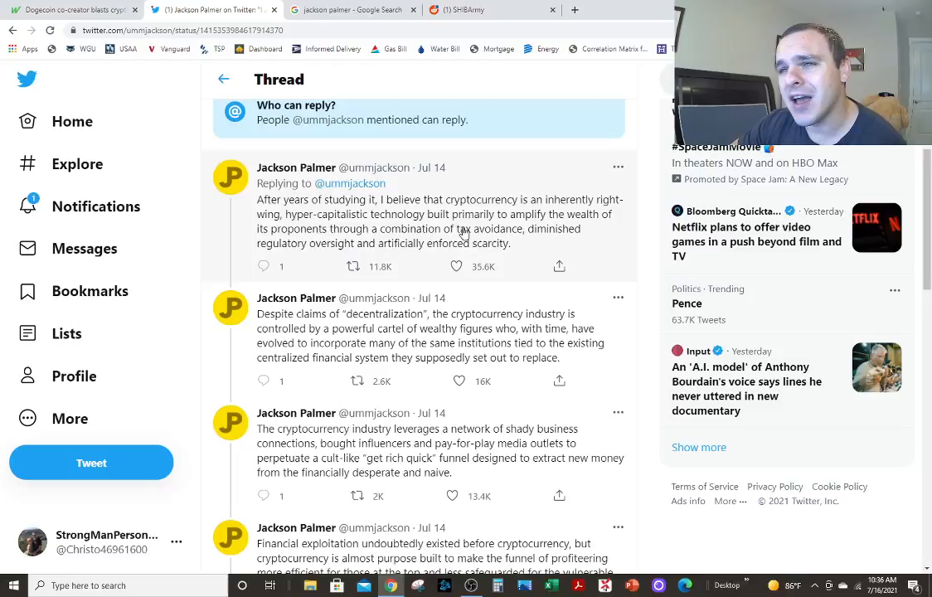
mouse_move(568, 212)
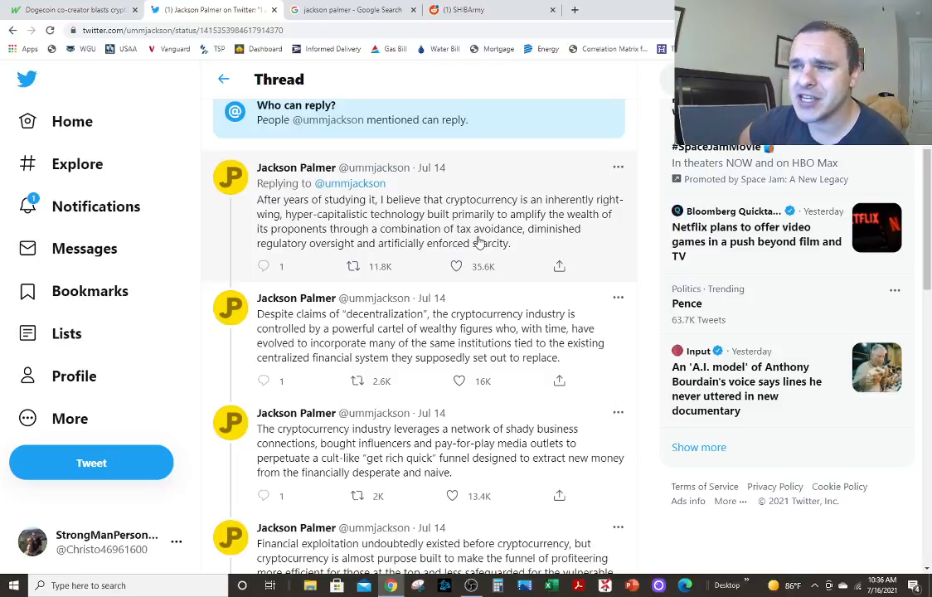
mouse_move(556, 222)
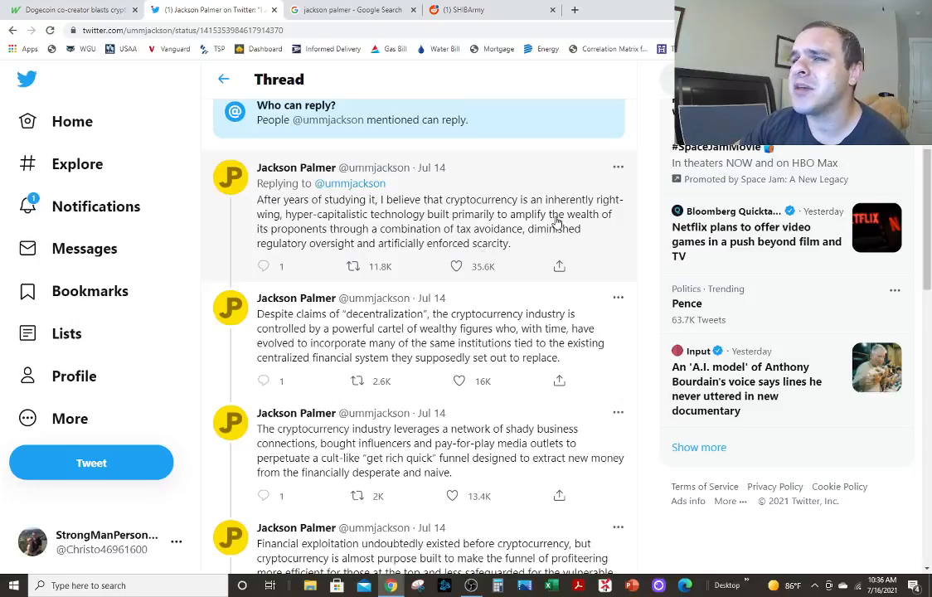
mouse_move(340, 250)
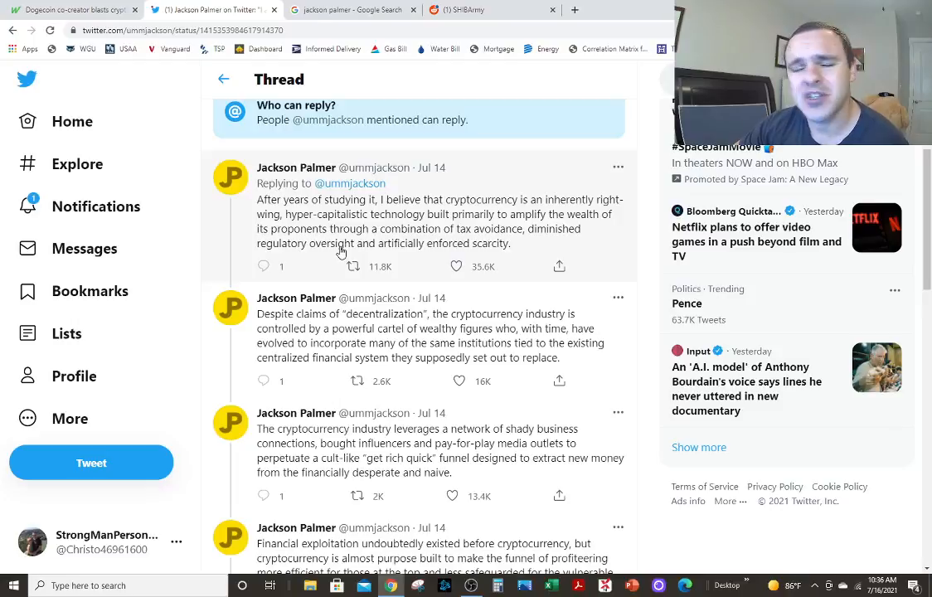
mouse_move(406, 249)
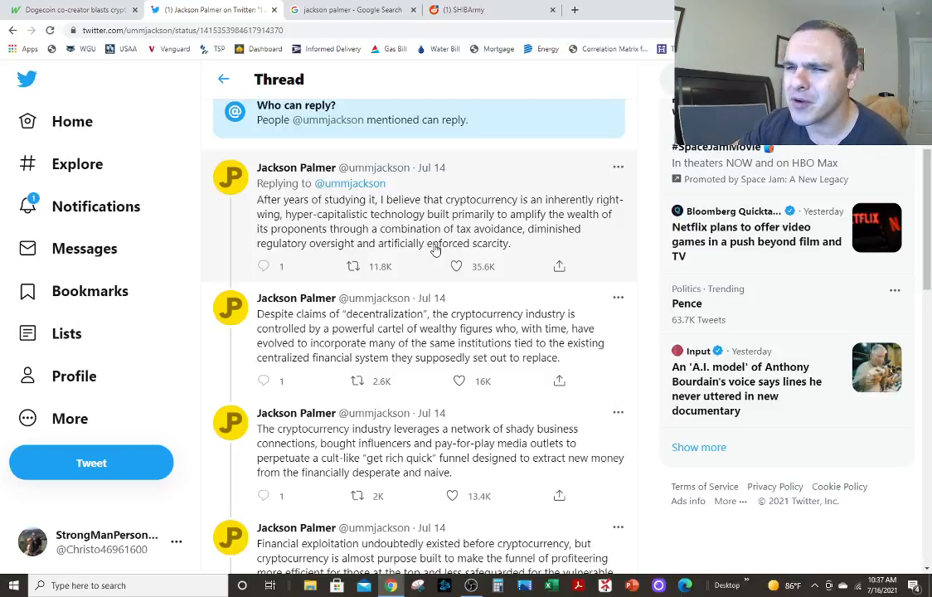
Continue to the 'Despite claims of decentralization' reply about control by wealthy figures
scroll(down, 3)
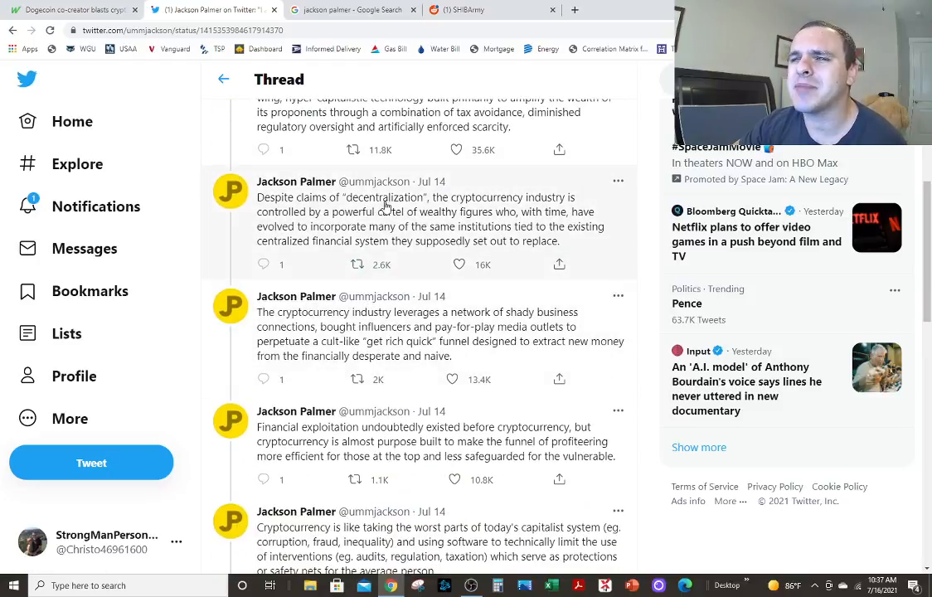
mouse_move(537, 209)
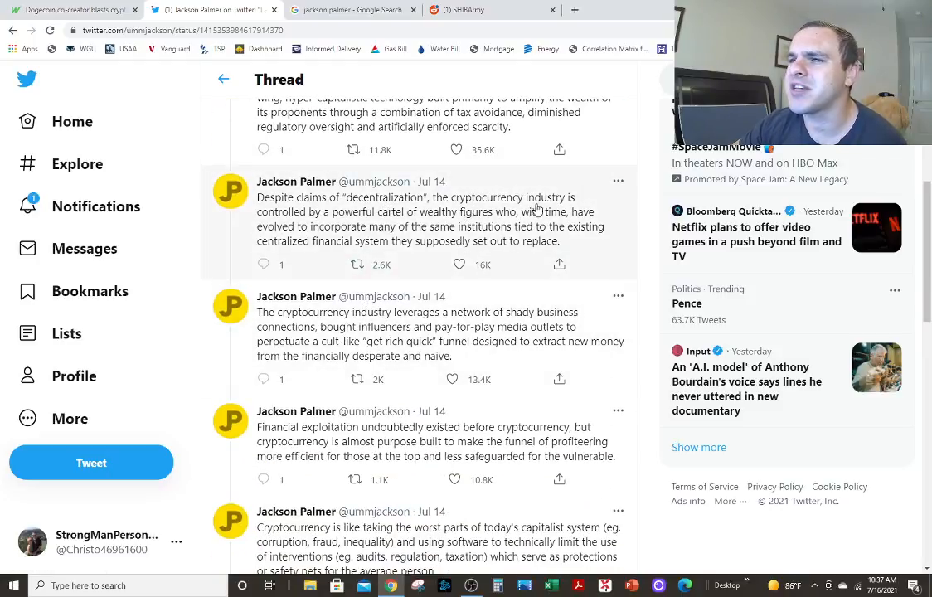
mouse_move(446, 224)
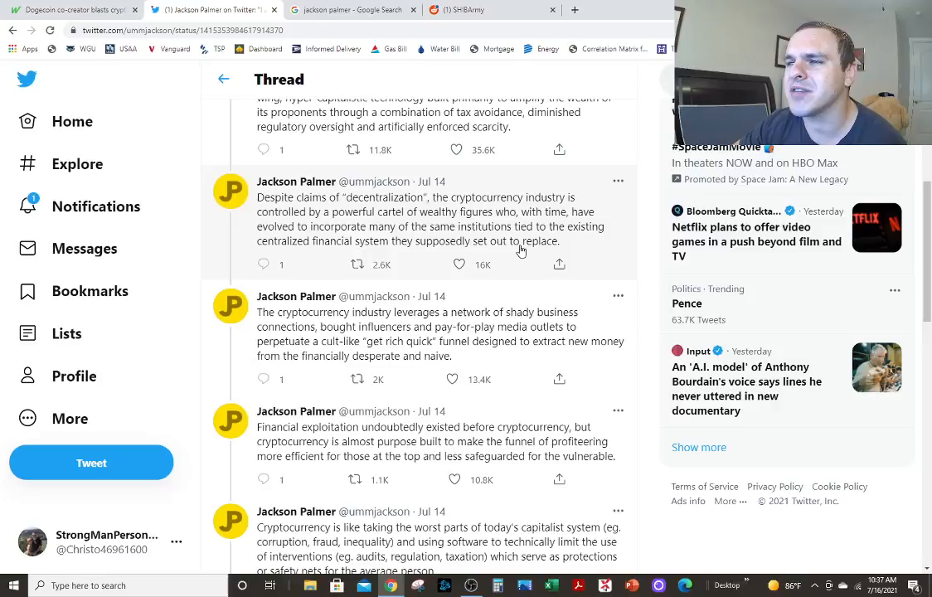
mouse_move(378, 262)
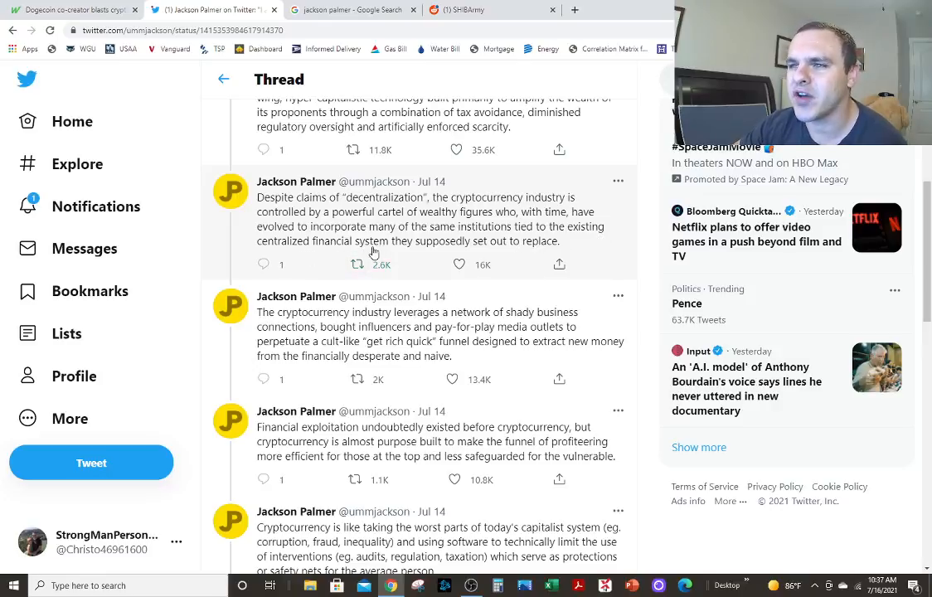
mouse_move(508, 246)
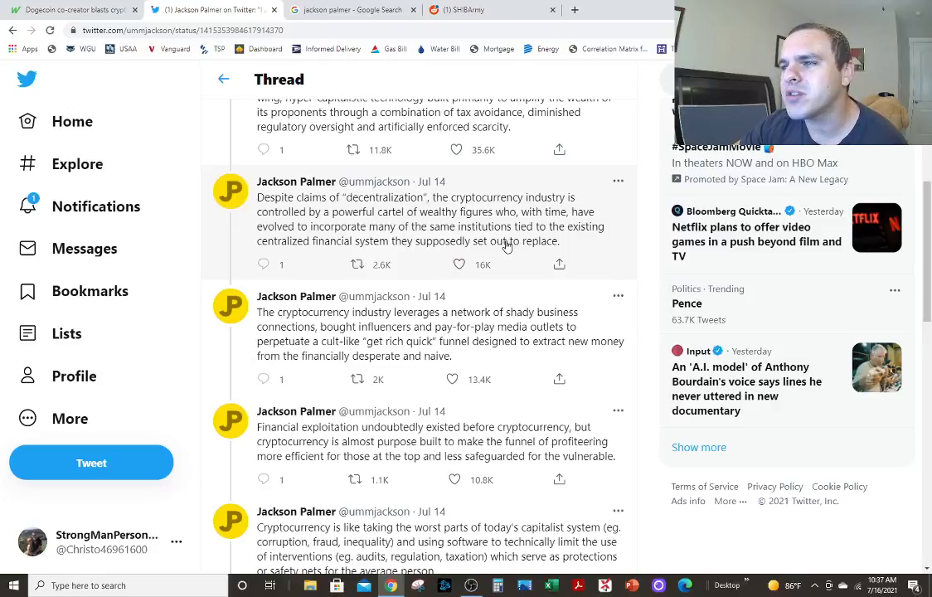
mouse_move(395, 232)
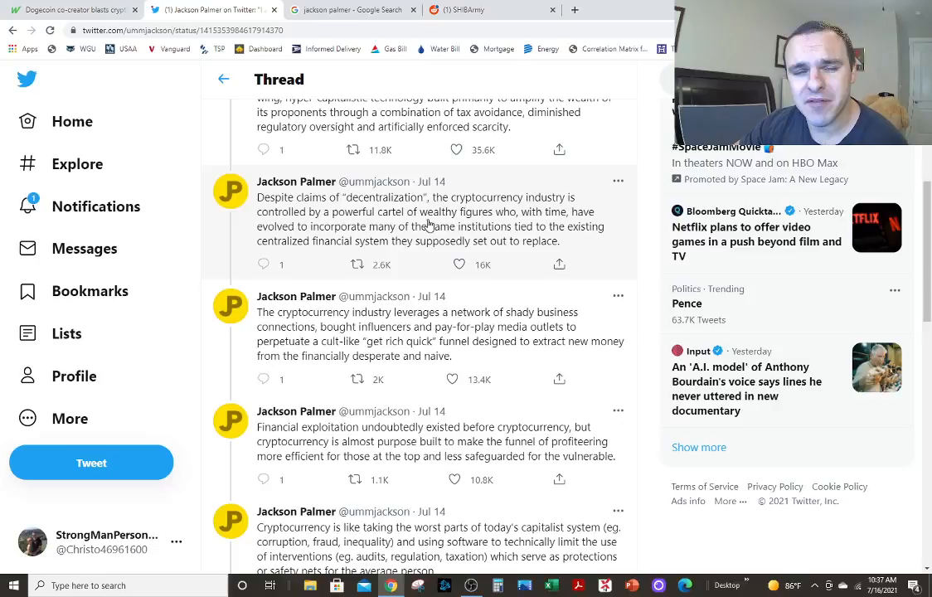
mouse_move(427, 222)
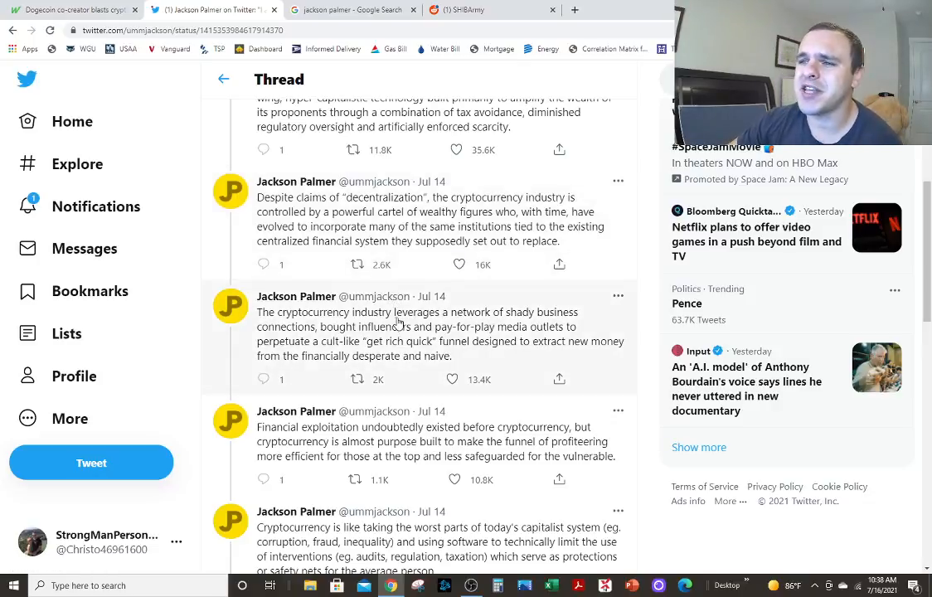
Continue to the reply about shady business connections, bought influencers and pay-for-play media
scroll(down, 3)
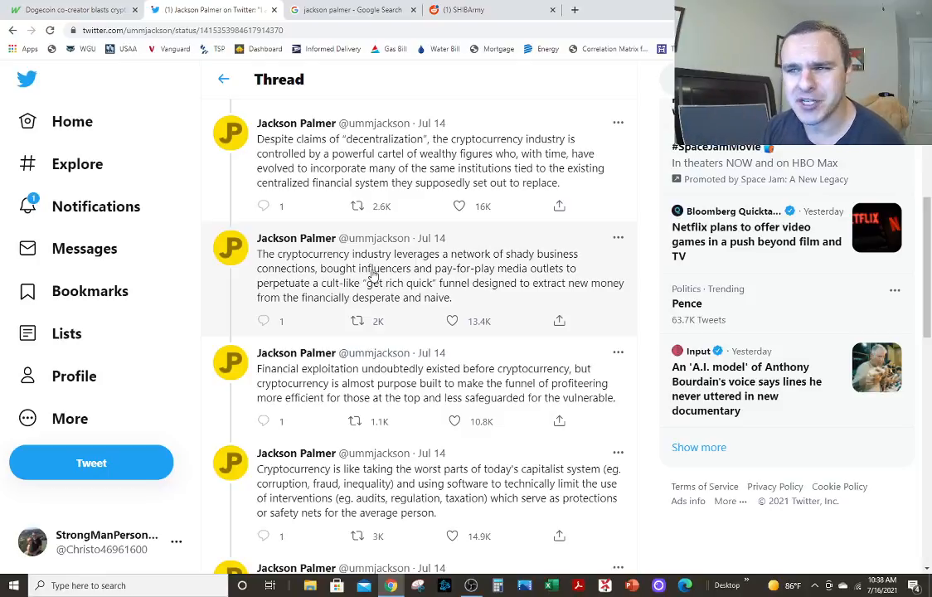
mouse_move(511, 280)
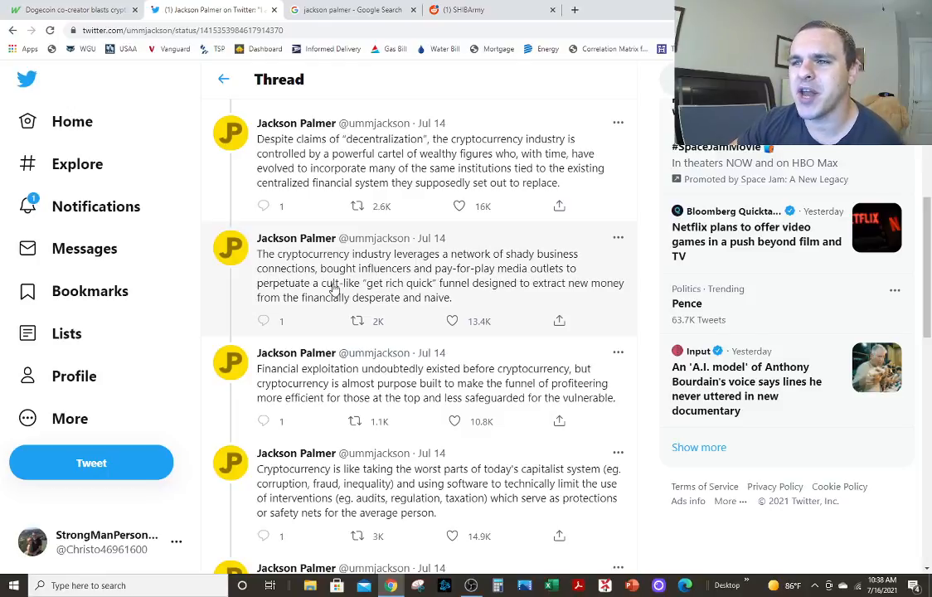
mouse_move(484, 302)
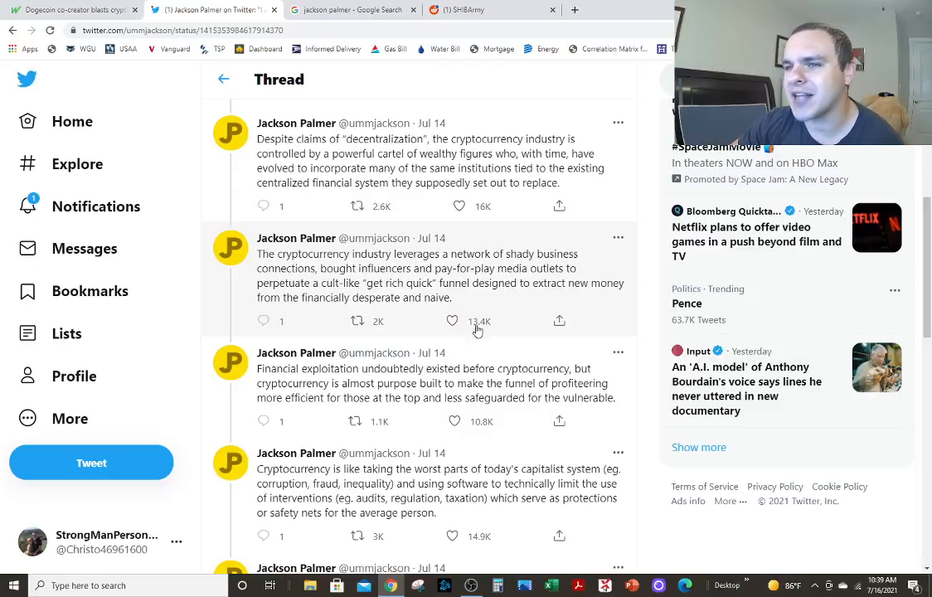
mouse_move(430, 305)
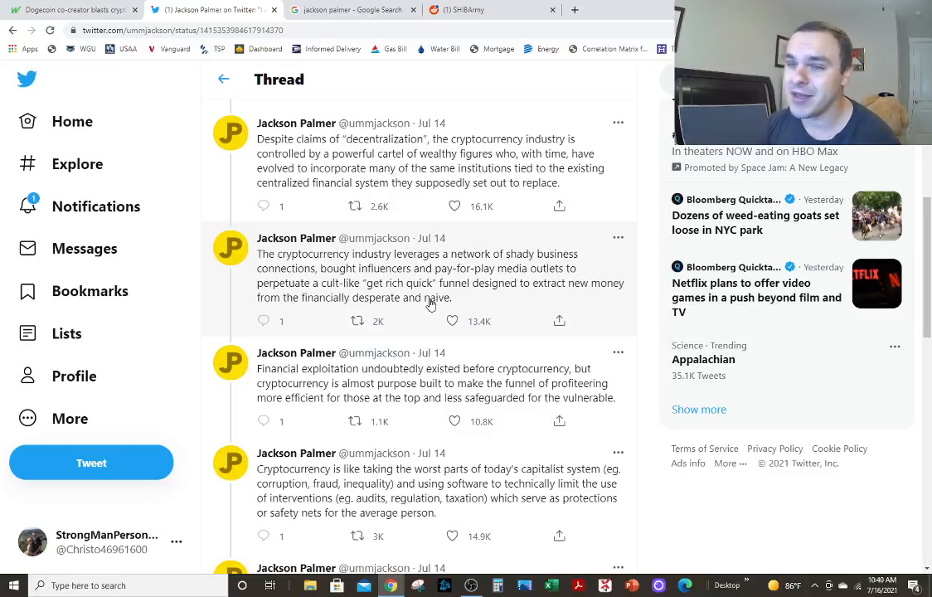
mouse_move(376, 381)
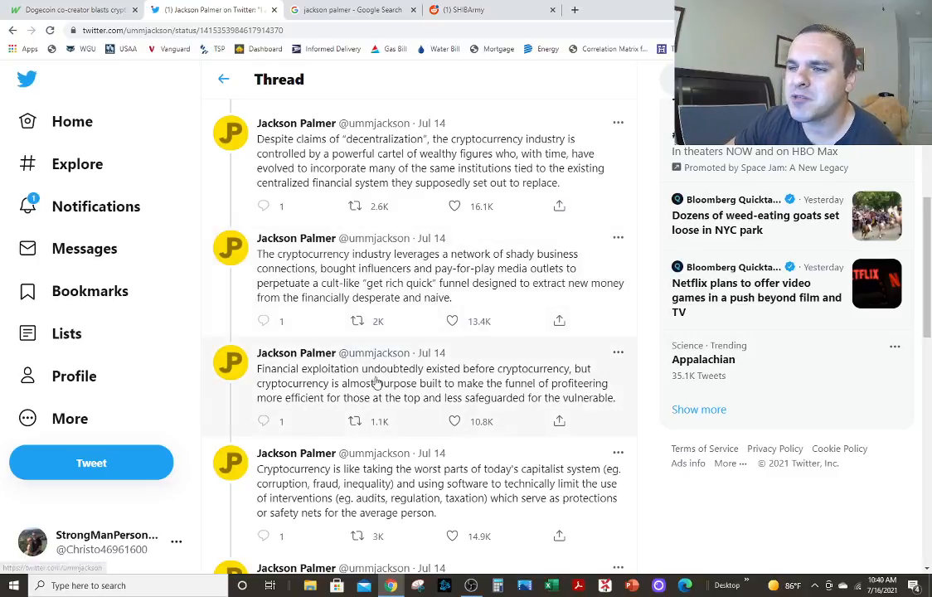
mouse_move(545, 375)
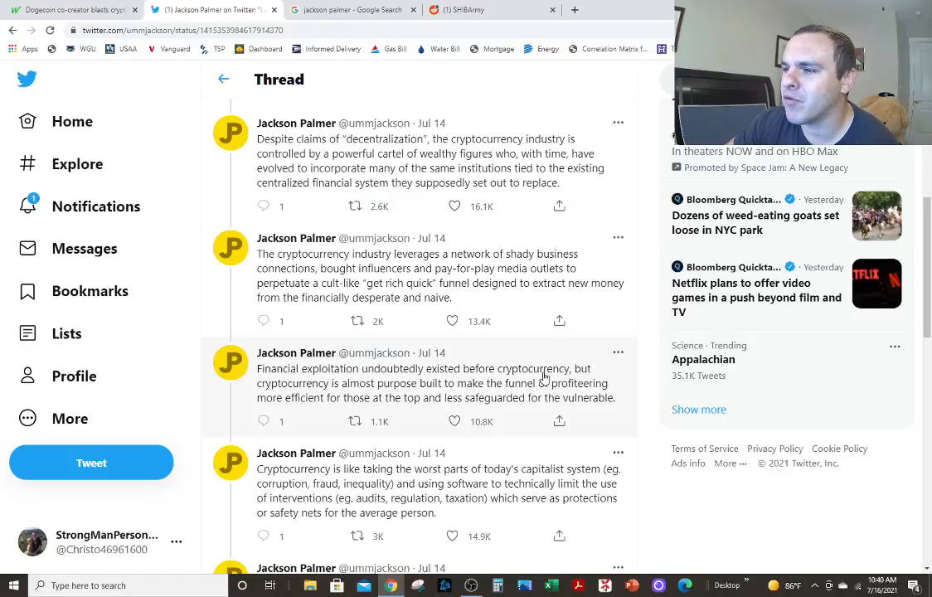
mouse_move(406, 395)
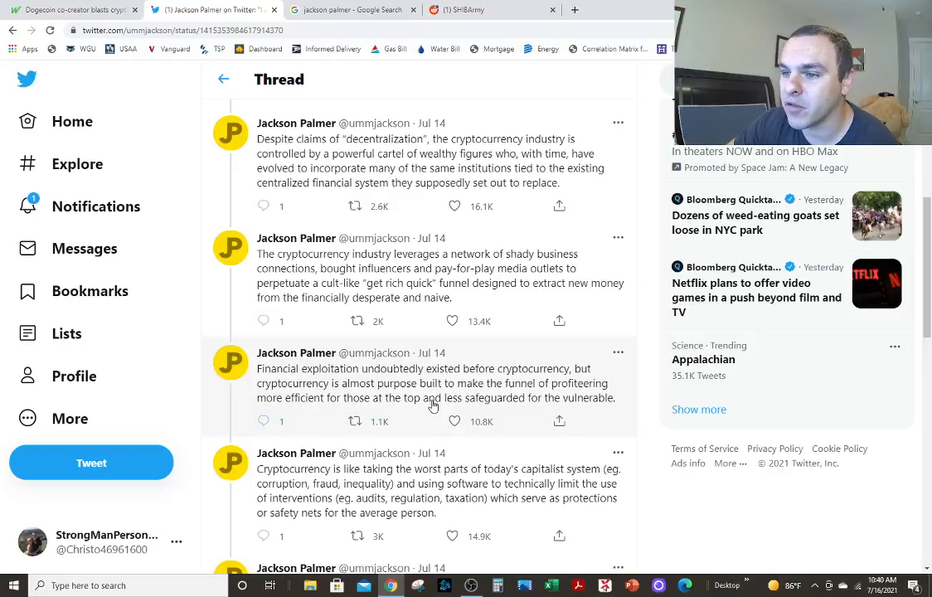
mouse_move(580, 403)
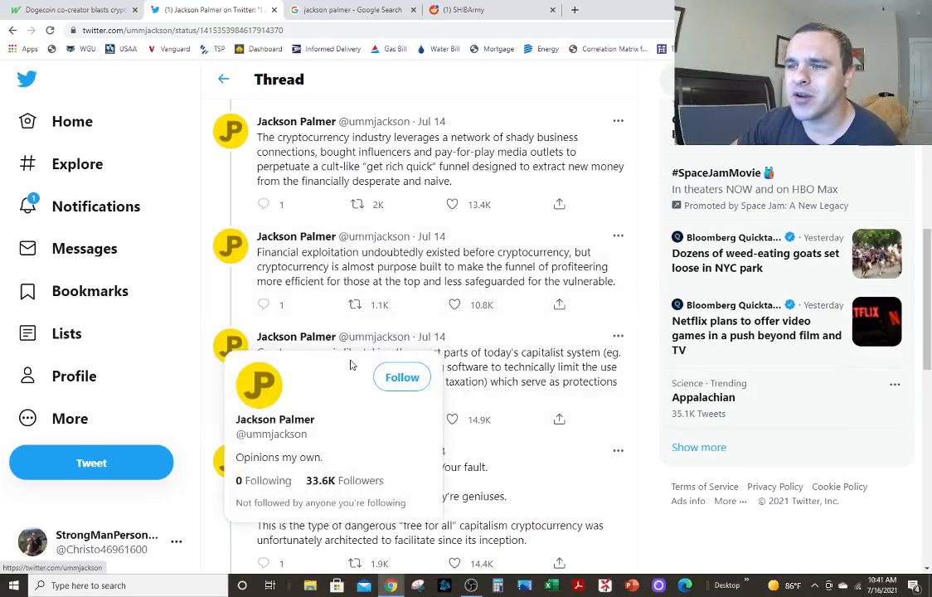
mouse_move(650, 429)
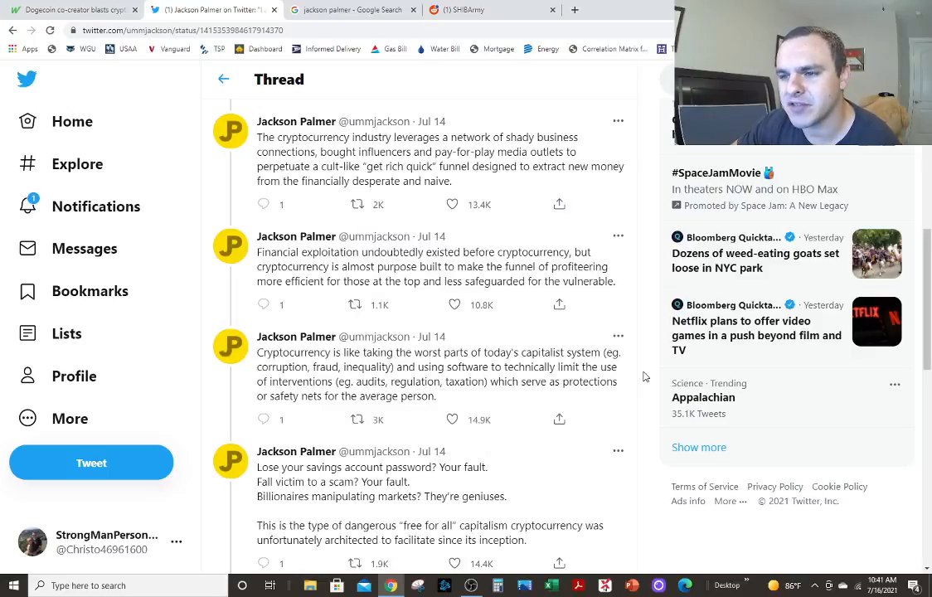
Read down to the 'Lose your savings account password? Your fault.' tweet
scroll(down, 3)
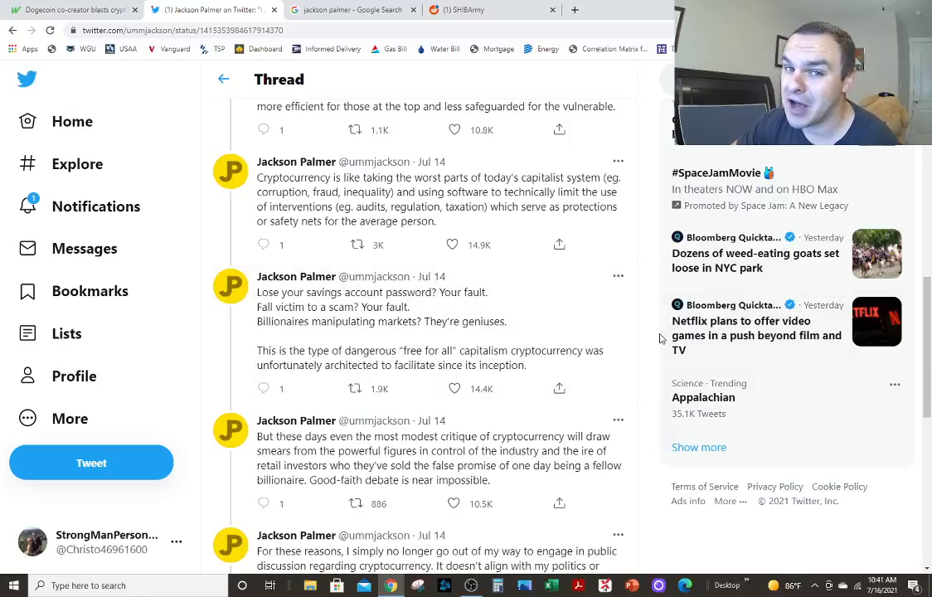
mouse_move(644, 364)
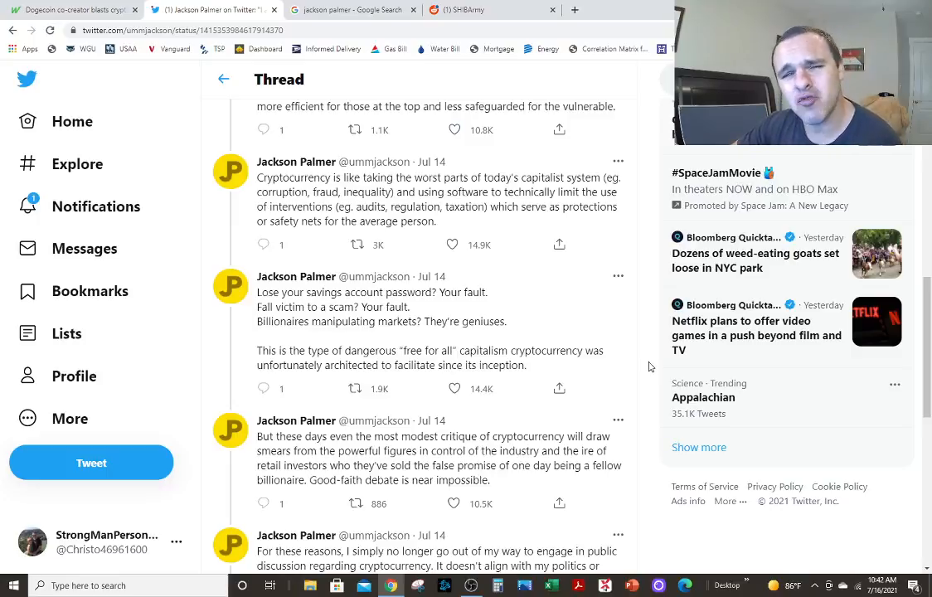
Continue to the tweet saying even modest critiques of cryptocurrency draw smears
scroll(down, 3)
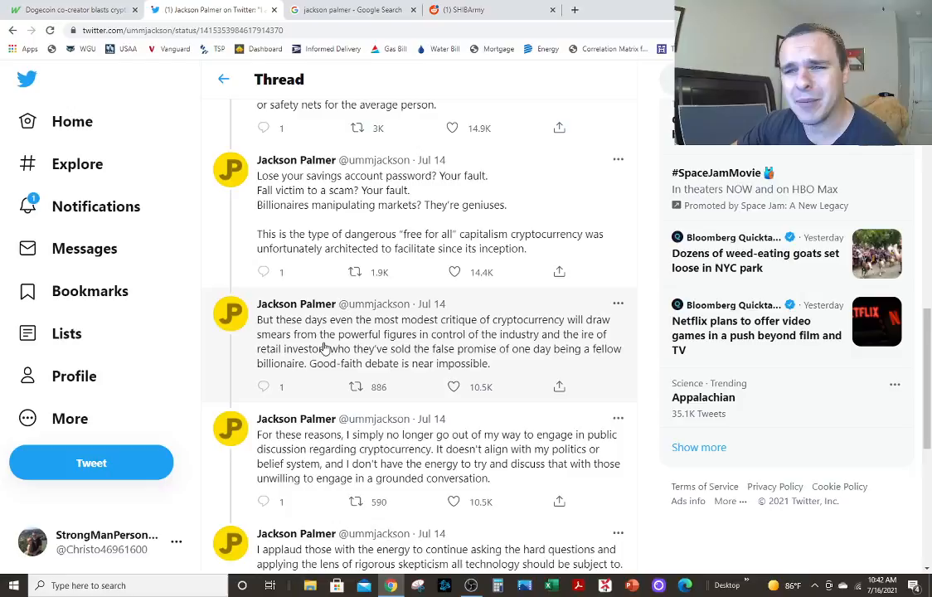
mouse_move(488, 348)
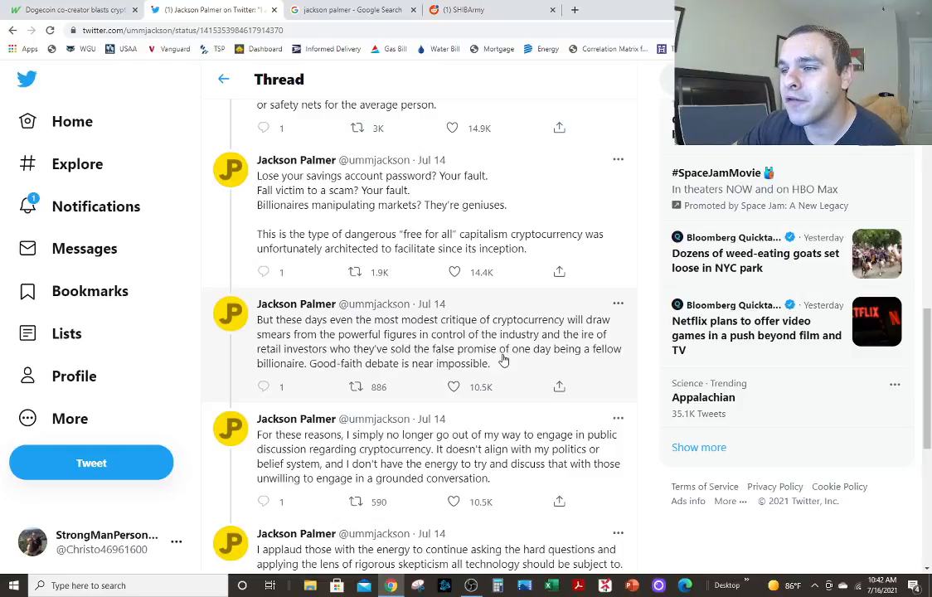
mouse_move(351, 385)
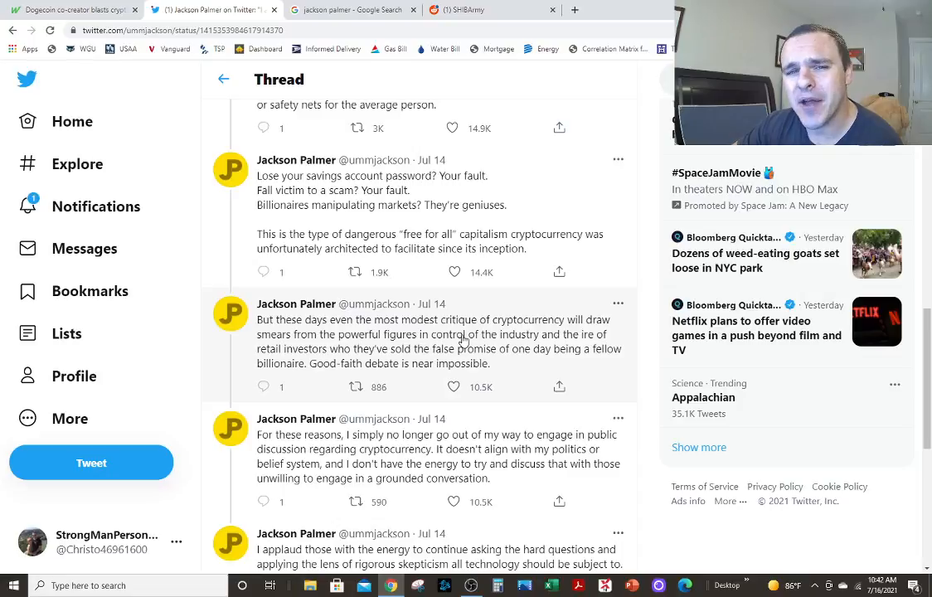
mouse_move(468, 338)
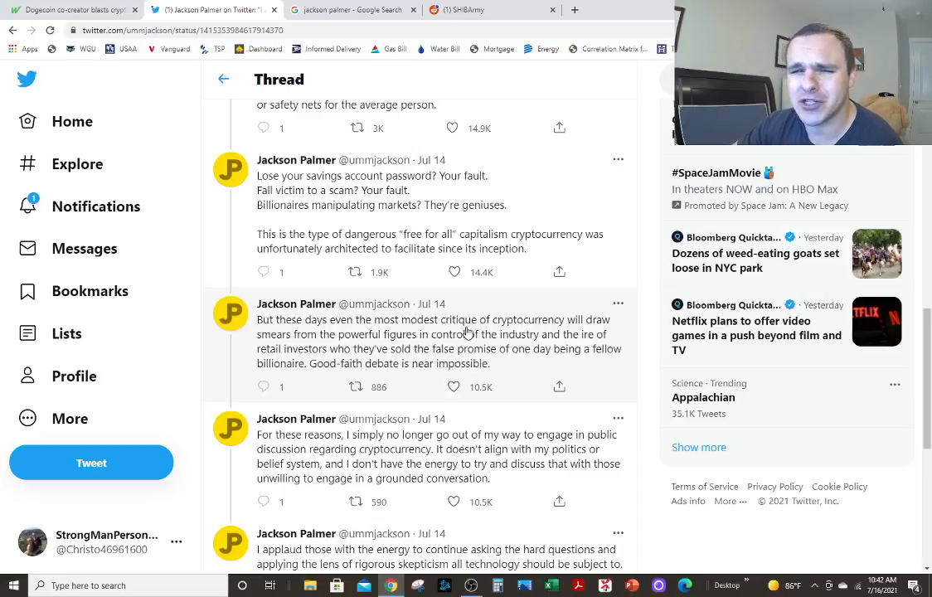
mouse_move(478, 463)
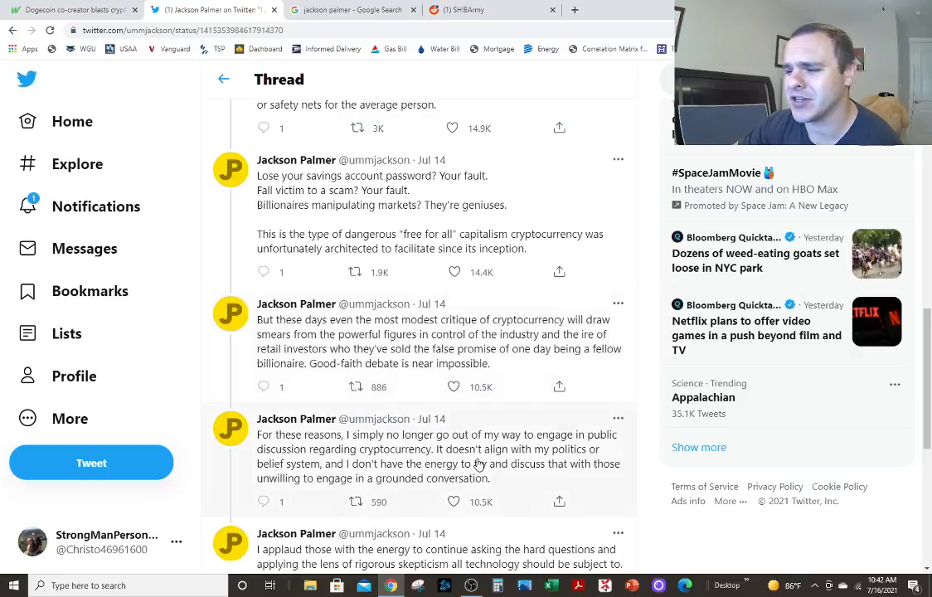
Move on to the 'For these reasons' tweet about leaving public crypto discussion
scroll(down, 3)
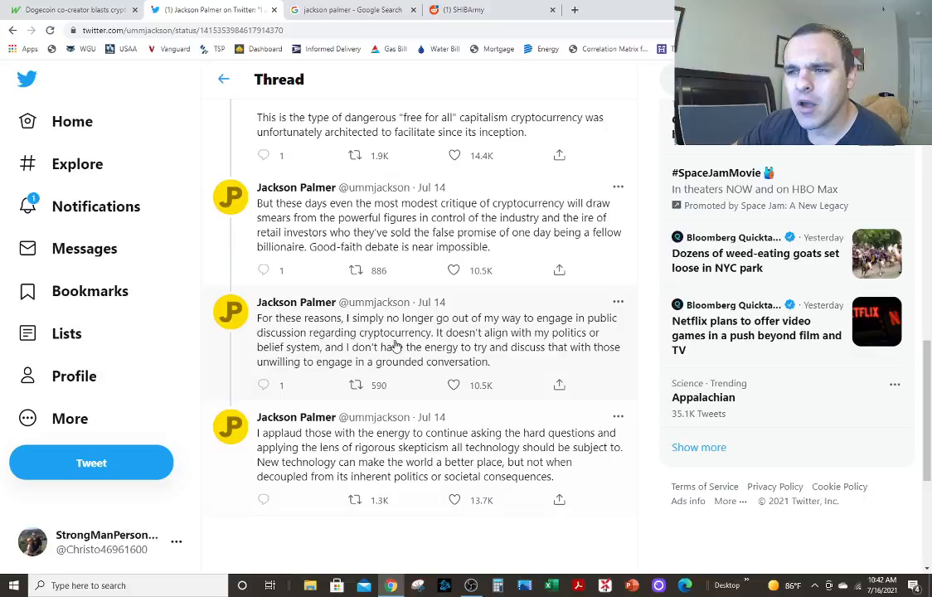
mouse_move(395, 344)
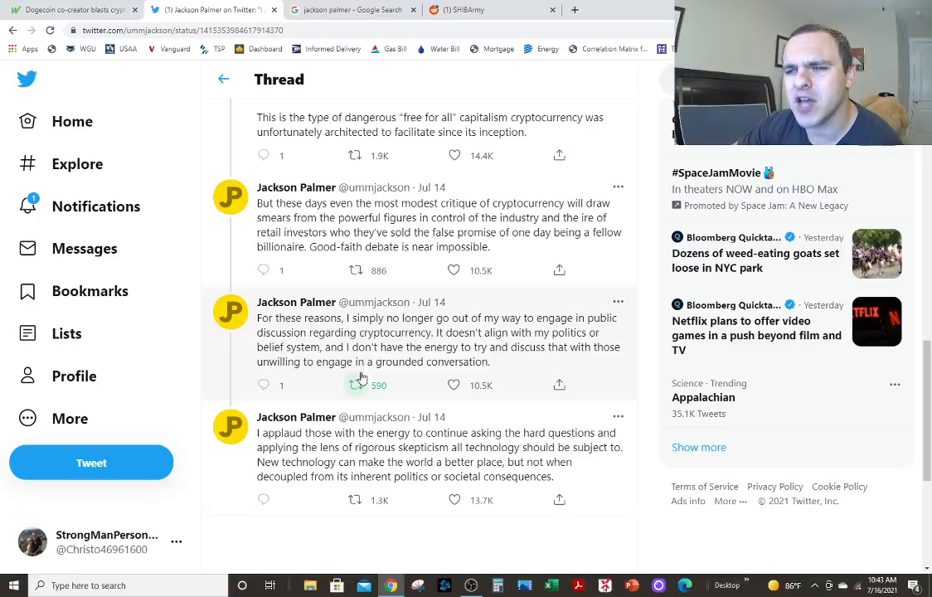
mouse_move(401, 435)
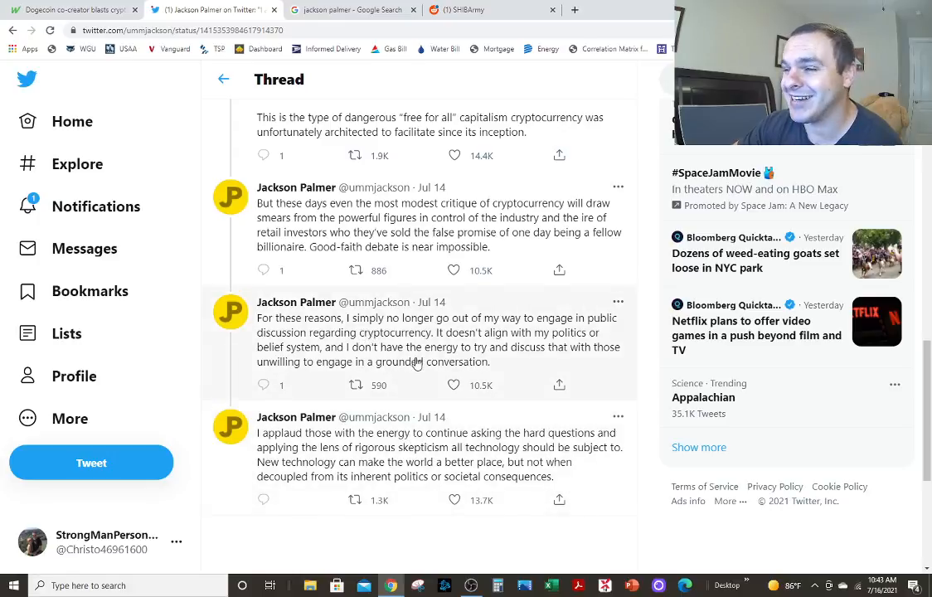
Reach the thread's final tweet applauding rigorous skepticism toward technology
scroll(down, 3)
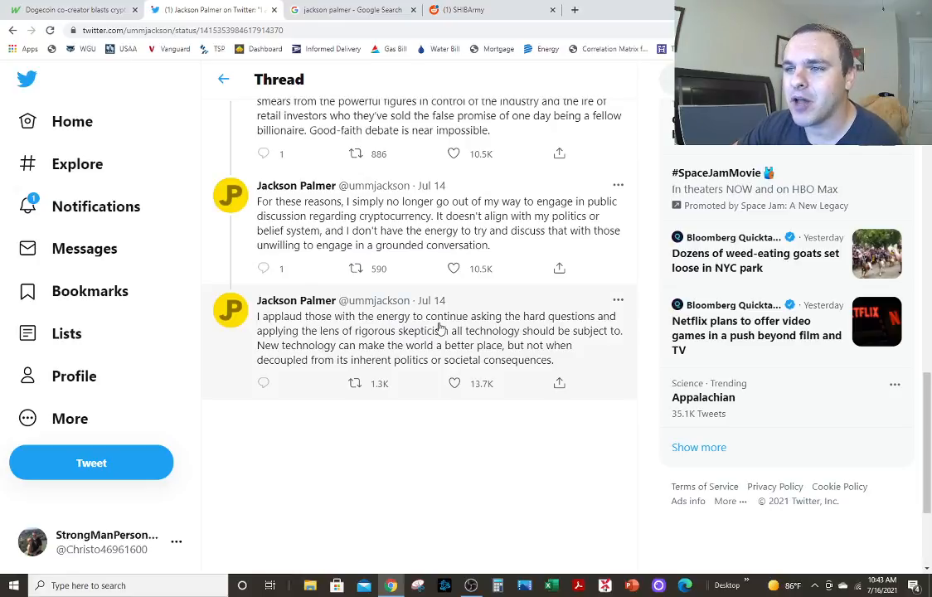
mouse_move(564, 323)
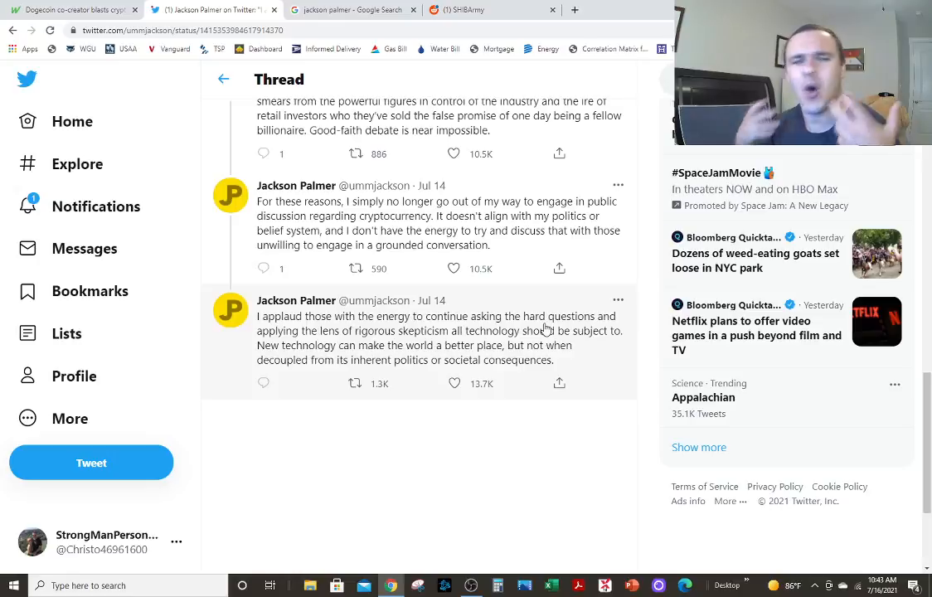
mouse_move(594, 362)
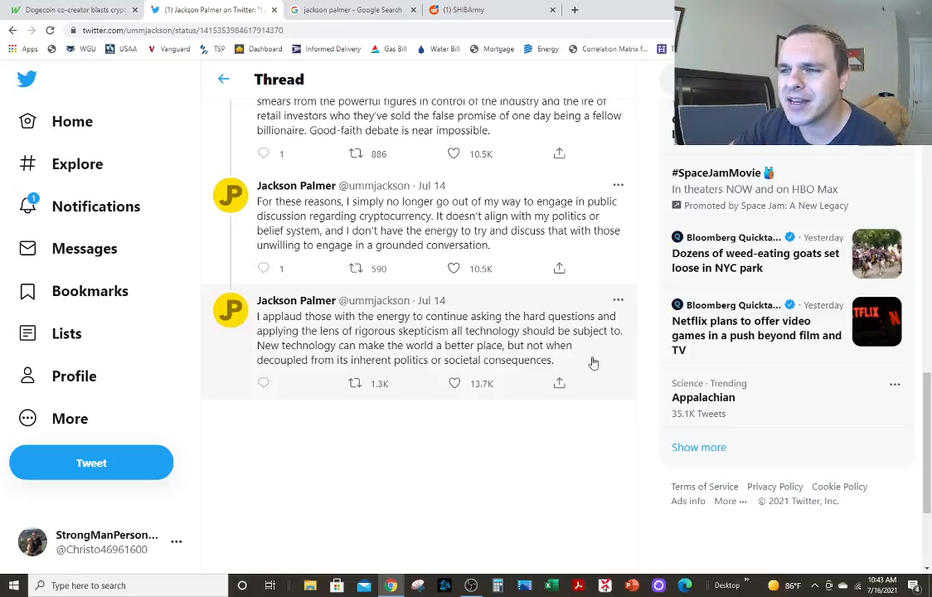
mouse_move(497, 365)
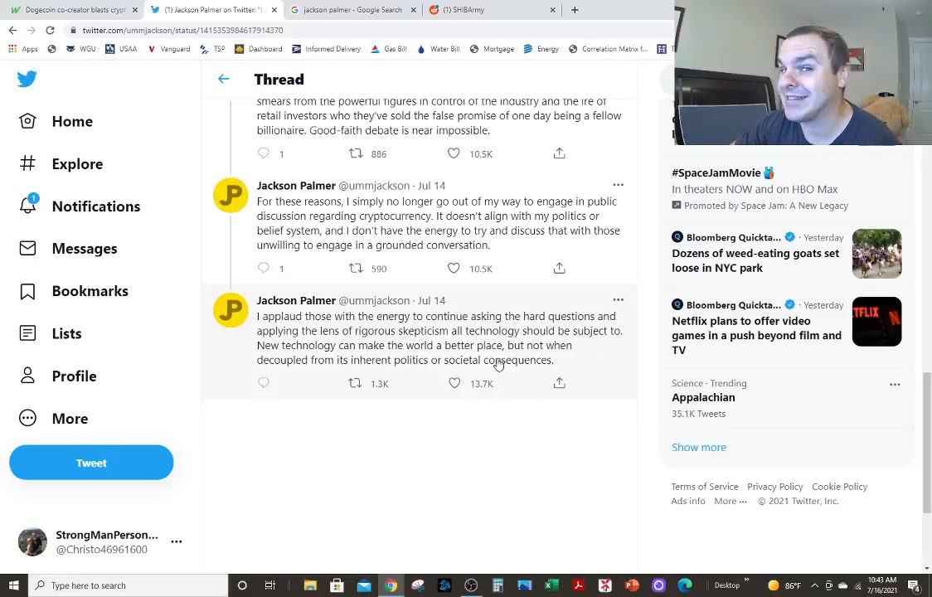
mouse_move(567, 367)
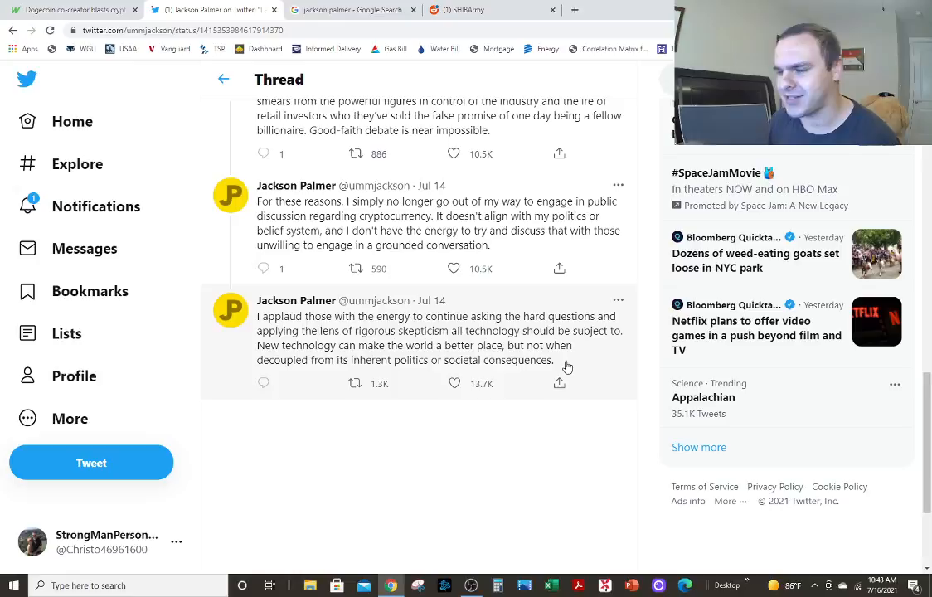
mouse_move(447, 374)
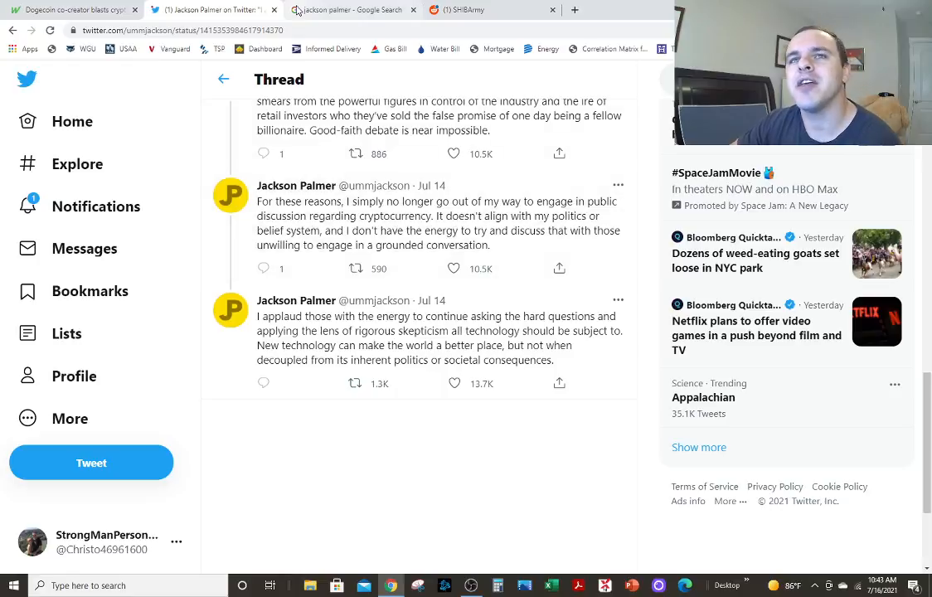
Leave the thread via the Google image results and land on the r/SHIBArmy subreddit
click(351, 10)
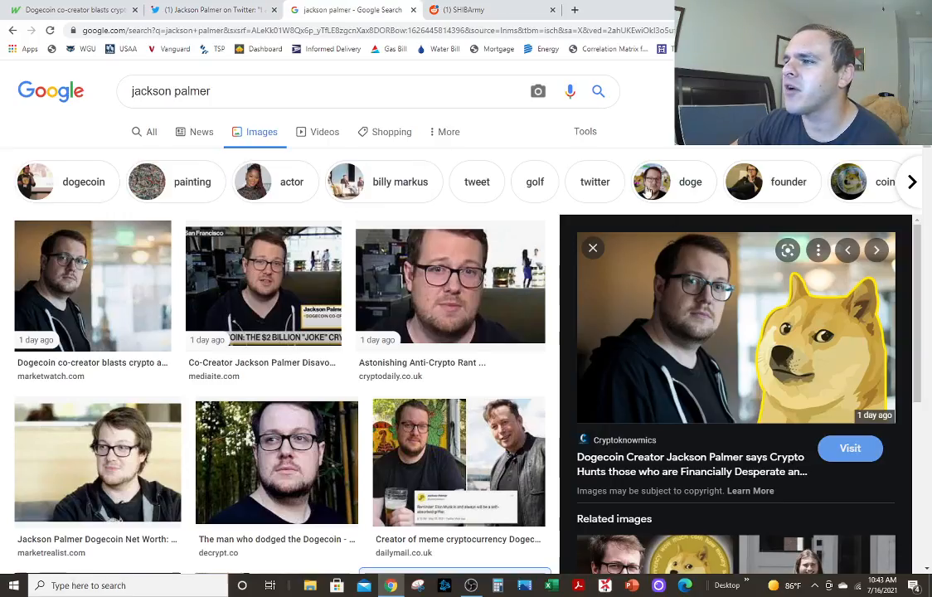
click(464, 9)
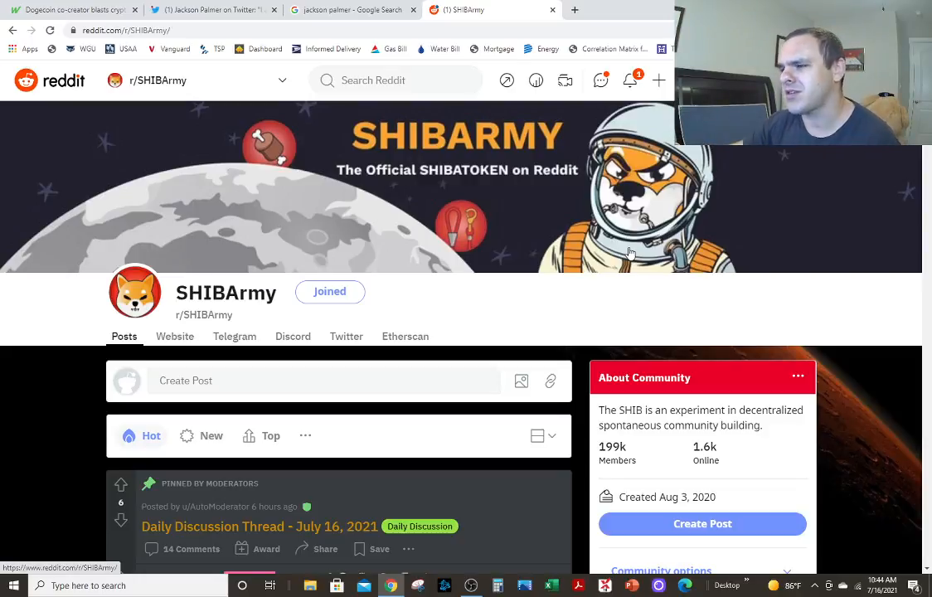
Scroll the r/SHIBArmy feed down past the 401(k) ad to the 'Dig Vs Staking' impermanent-loss guide
scroll(down, 3)
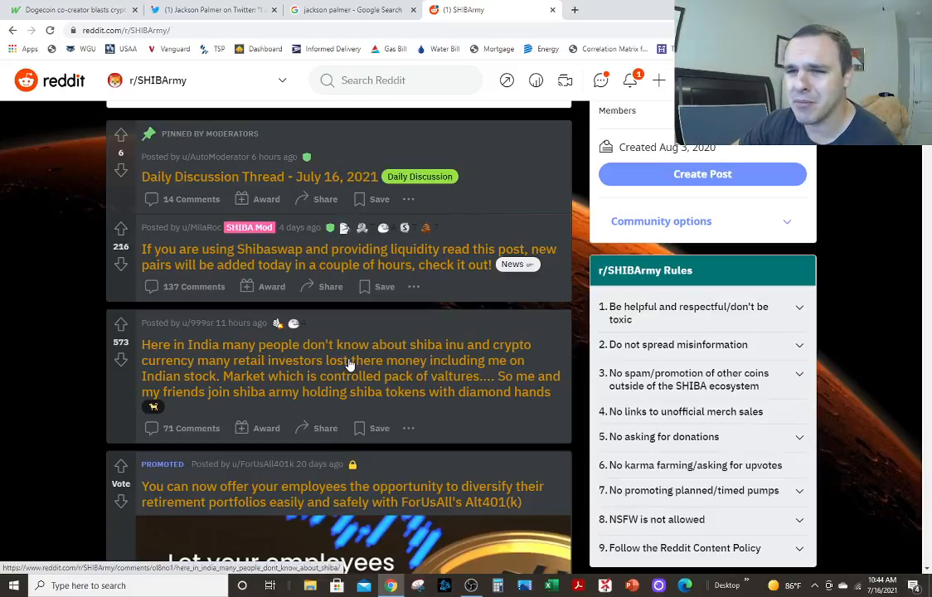
mouse_move(214, 395)
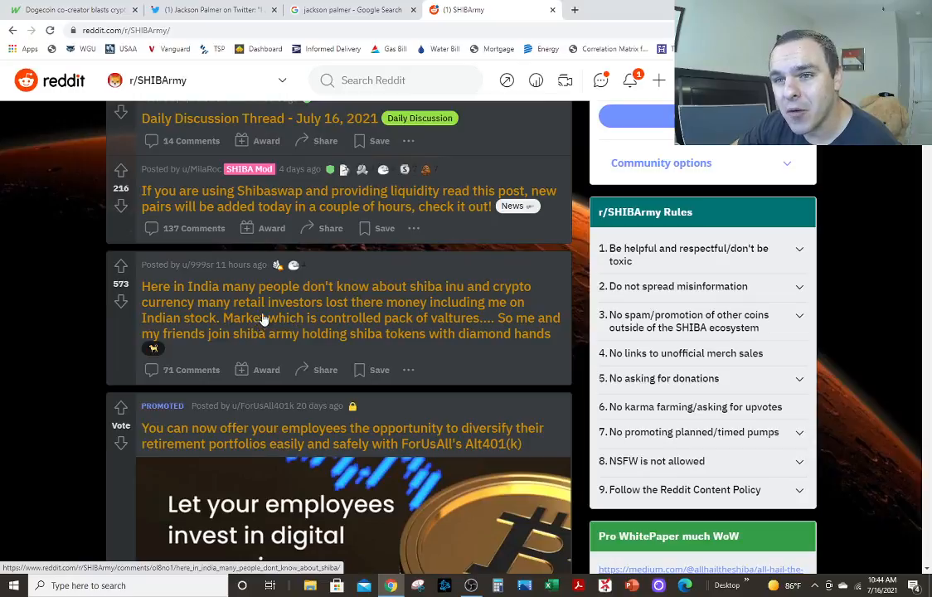
mouse_move(478, 312)
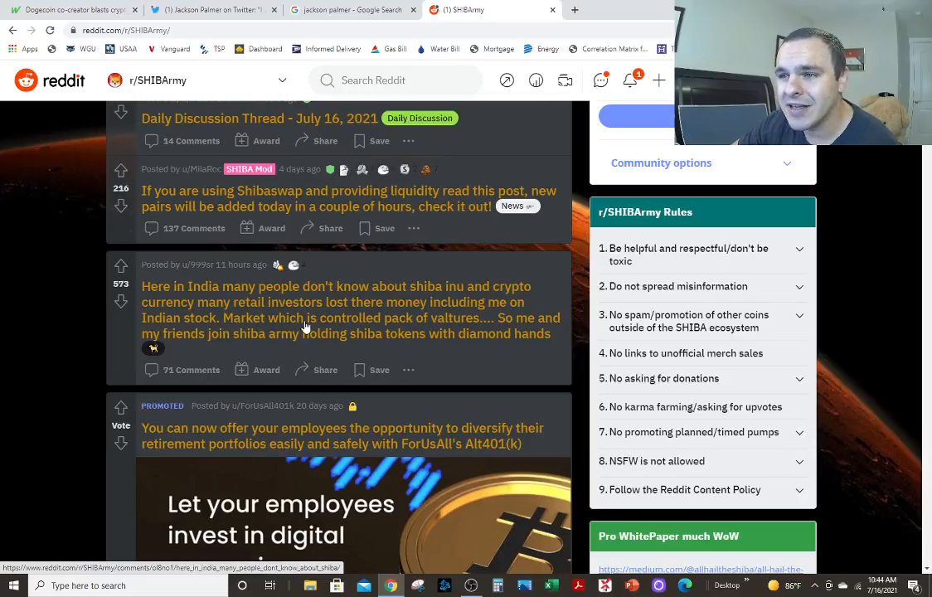
mouse_move(483, 335)
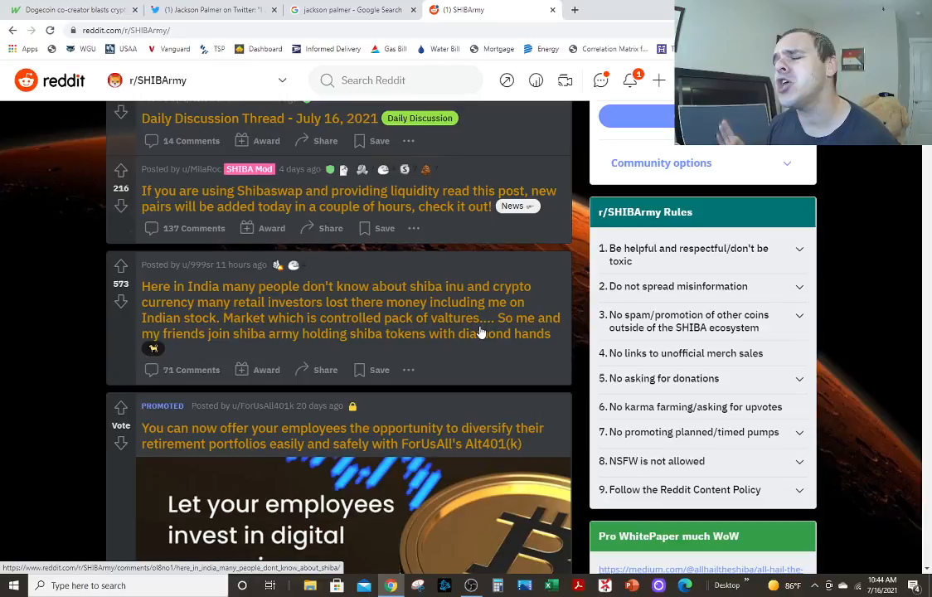
mouse_move(539, 247)
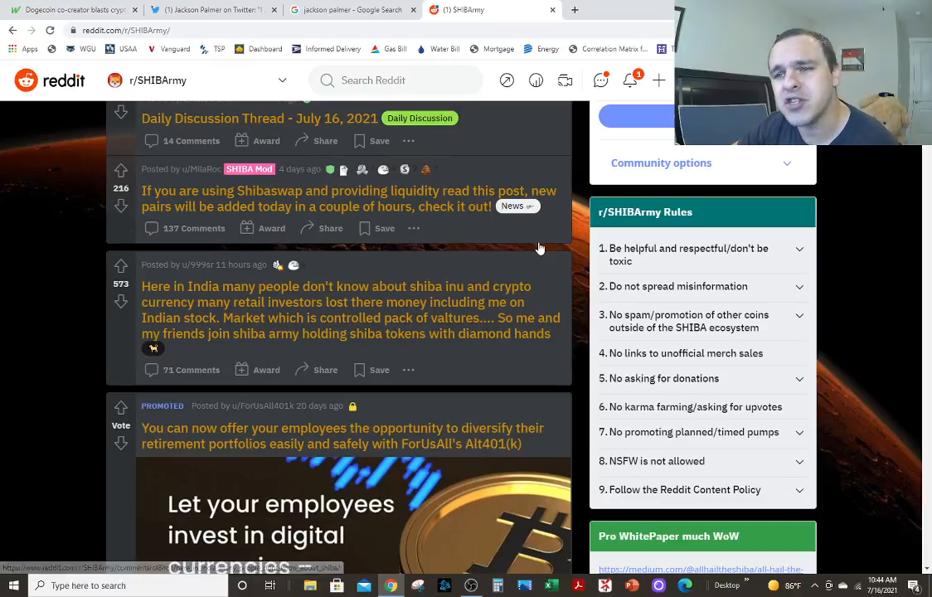
mouse_move(485, 316)
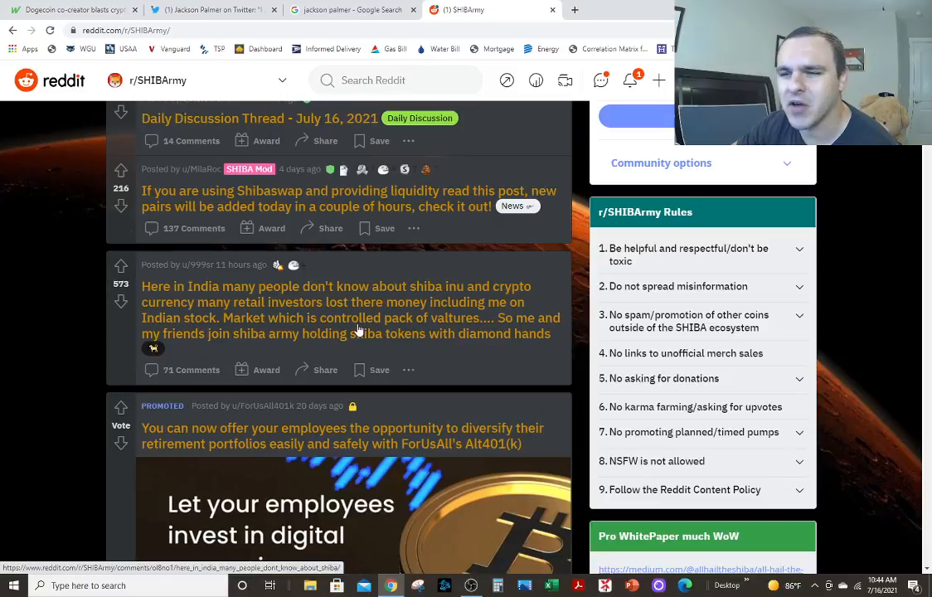
scroll(down, 3)
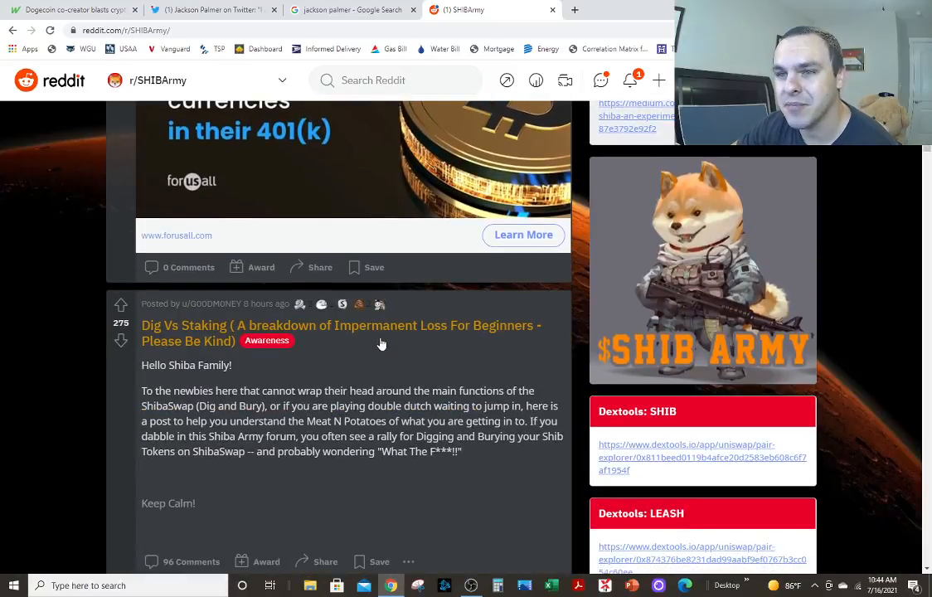
Scroll on past the 'Top 30 trending coins' post to the Elon Musk 'school system is a trap' meme
scroll(down, 3)
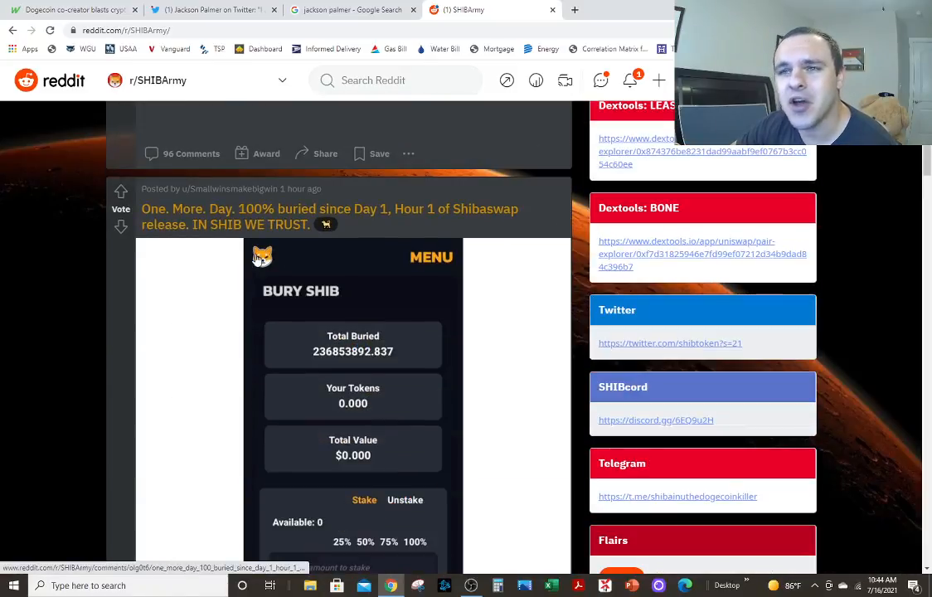
scroll(down, 3)
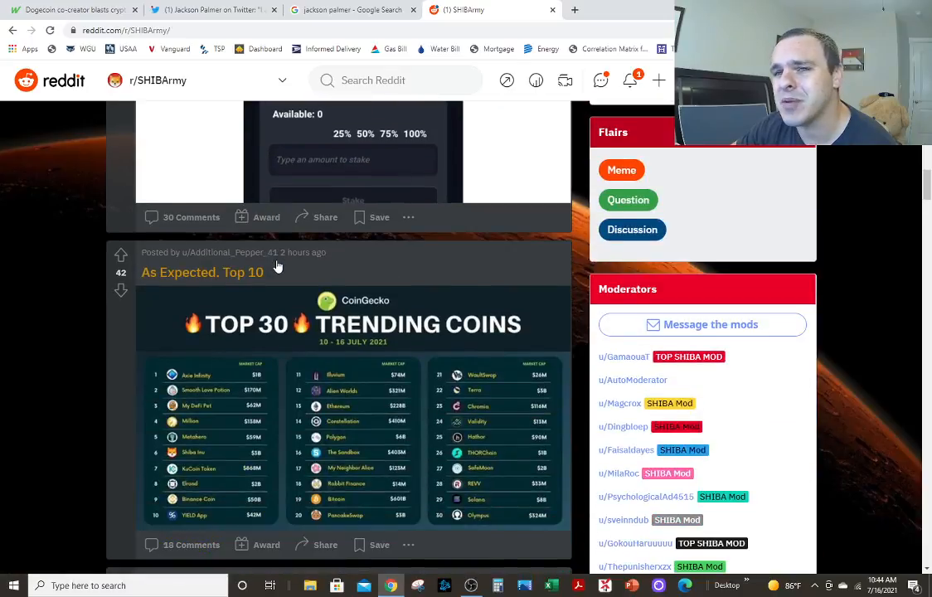
scroll(down, 3)
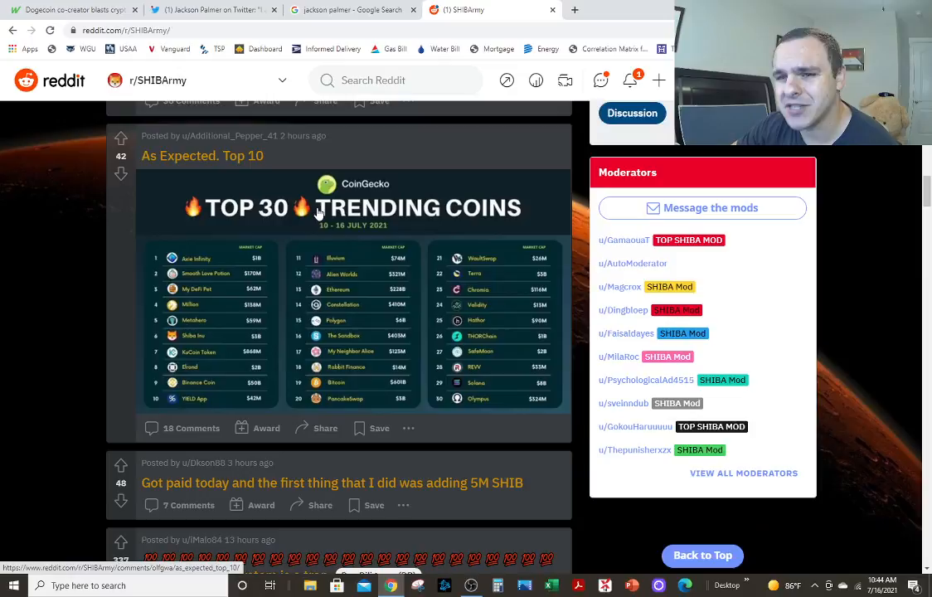
mouse_move(325, 257)
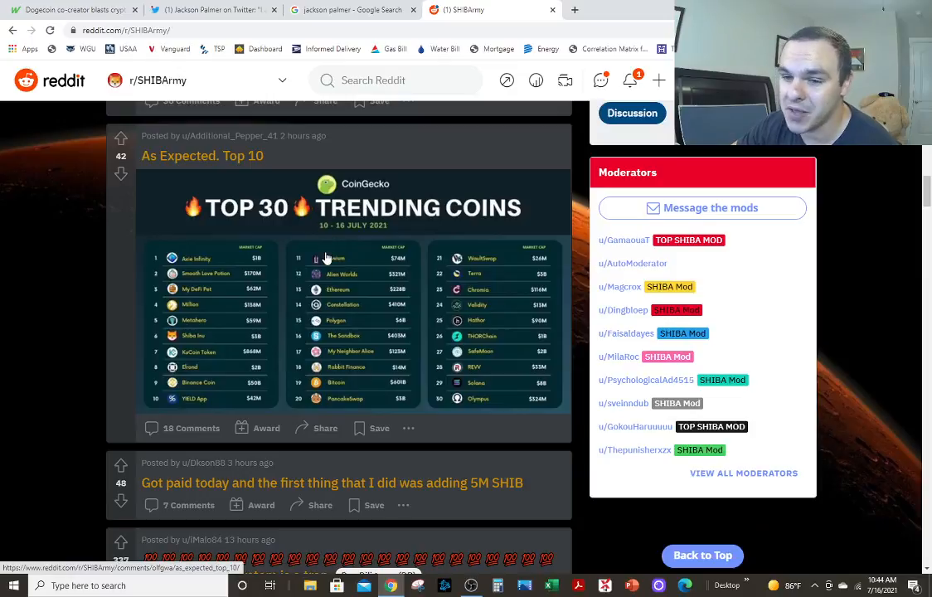
scroll(down, 3)
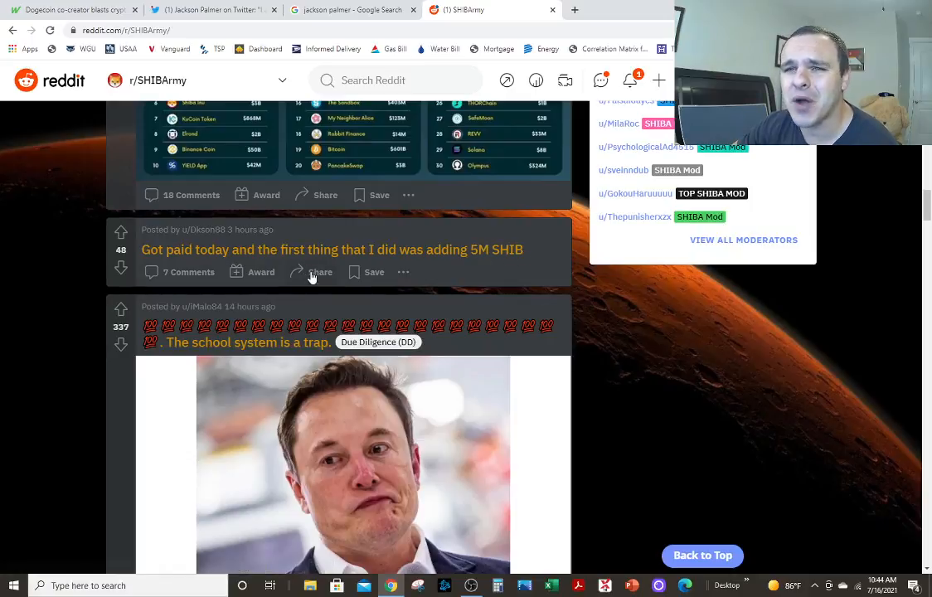
mouse_move(310, 282)
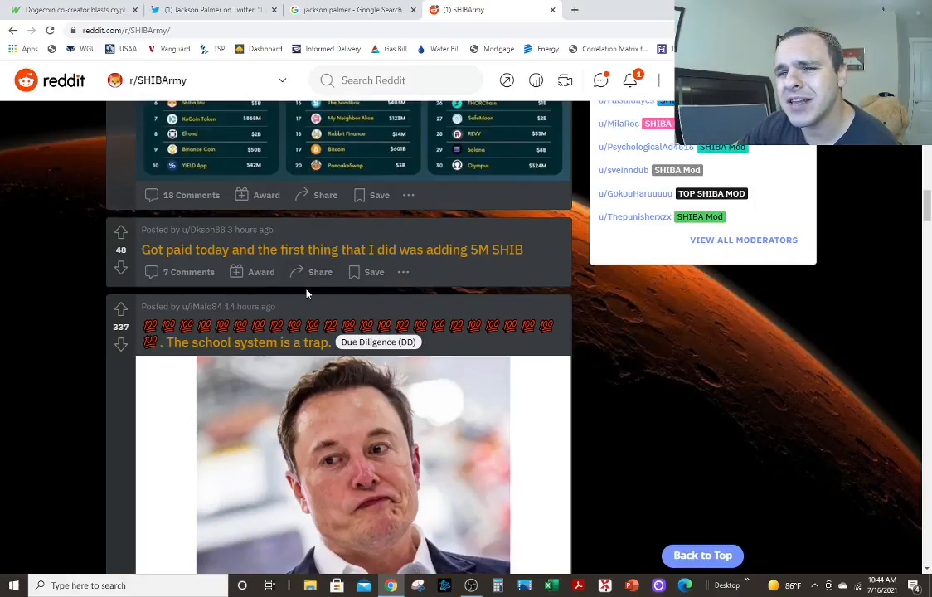
scroll(down, 3)
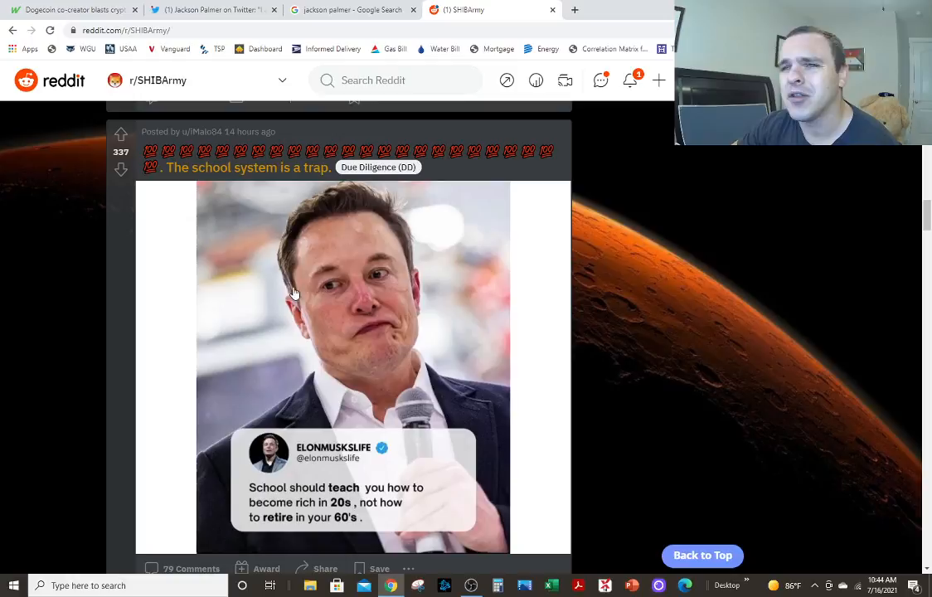
mouse_move(285, 494)
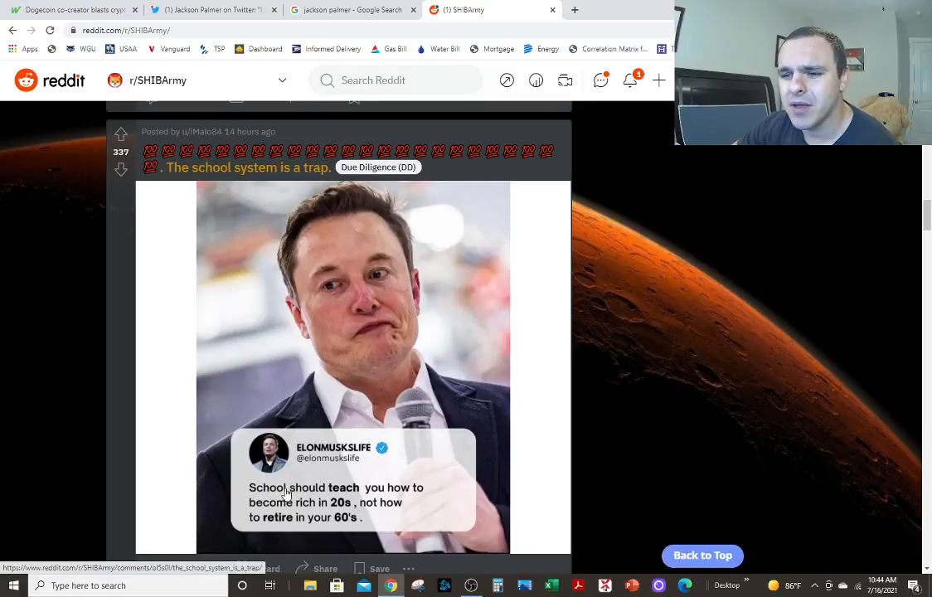
mouse_move(402, 504)
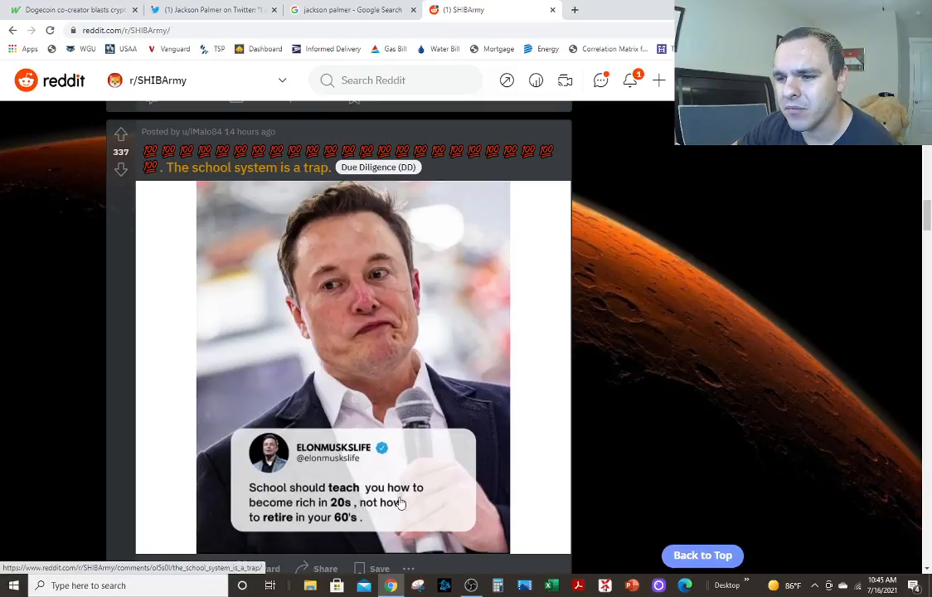
mouse_move(355, 524)
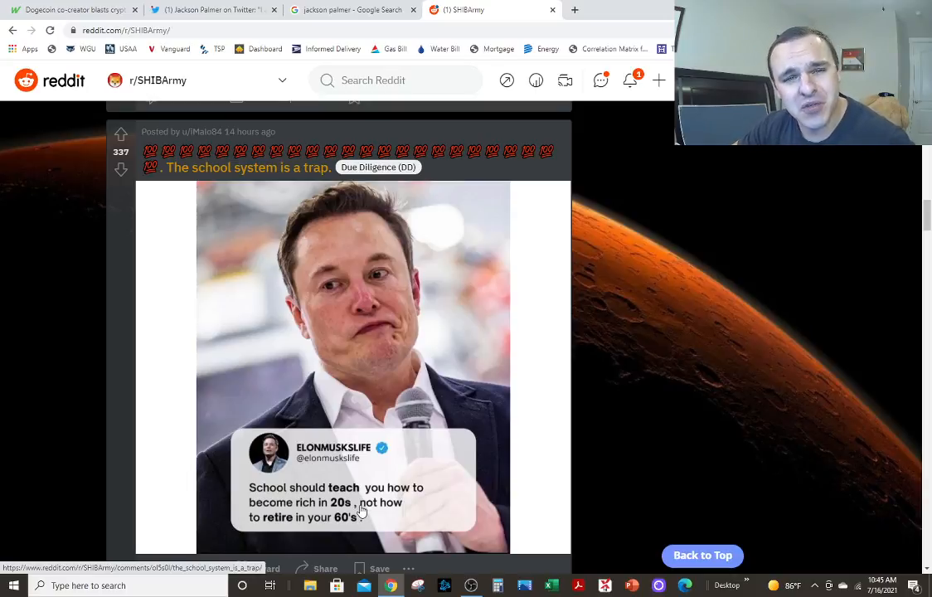
Scroll past the Elon Musk meme to the Ponzi-scheme rebuttal and 'Bought the dip' posts
scroll(down, 3)
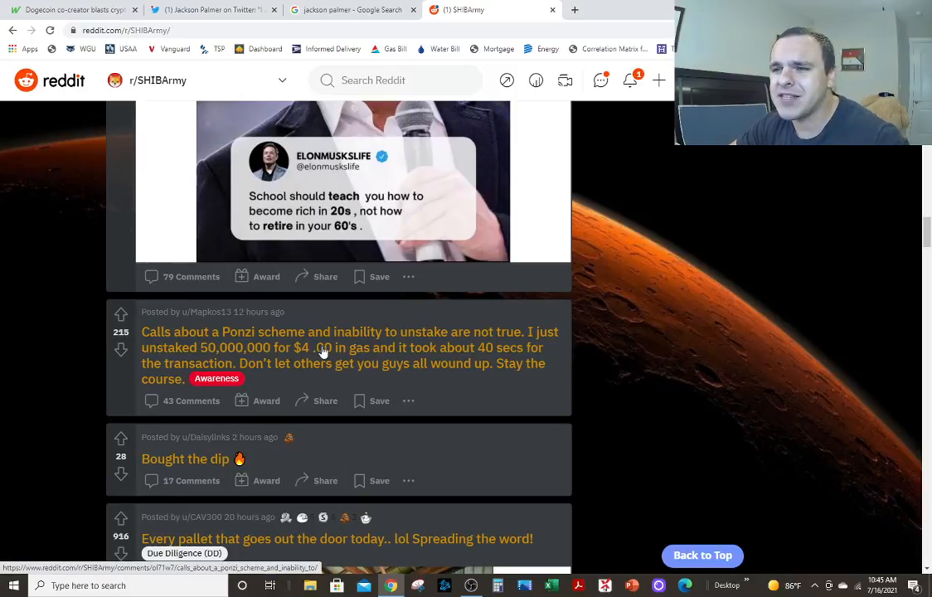
mouse_move(539, 356)
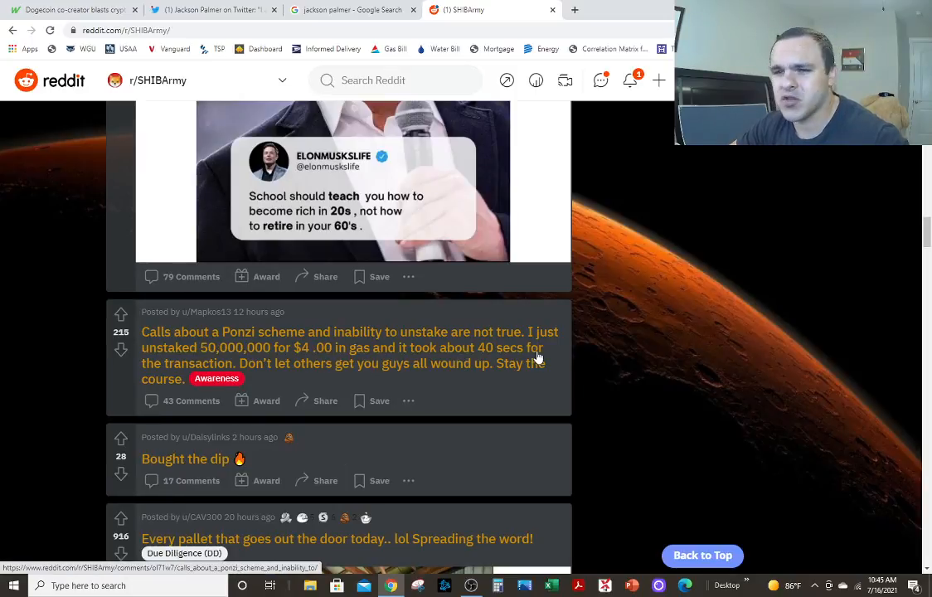
Scroll down until the 'Every pallet that goes out the door today' post and its shrink-wrapped pallet photo are fully visible
scroll(down, 3)
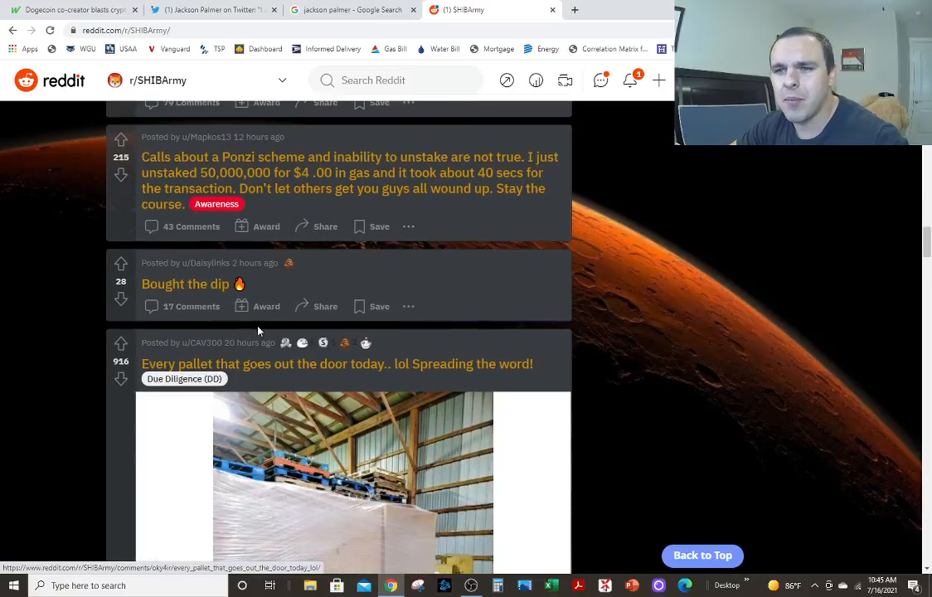
scroll(down, 3)
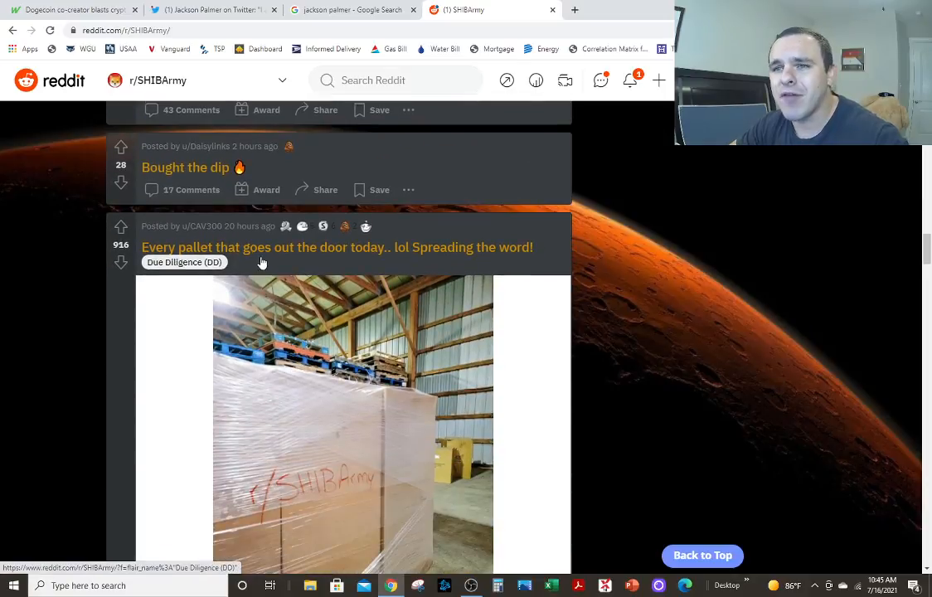
scroll(down, 3)
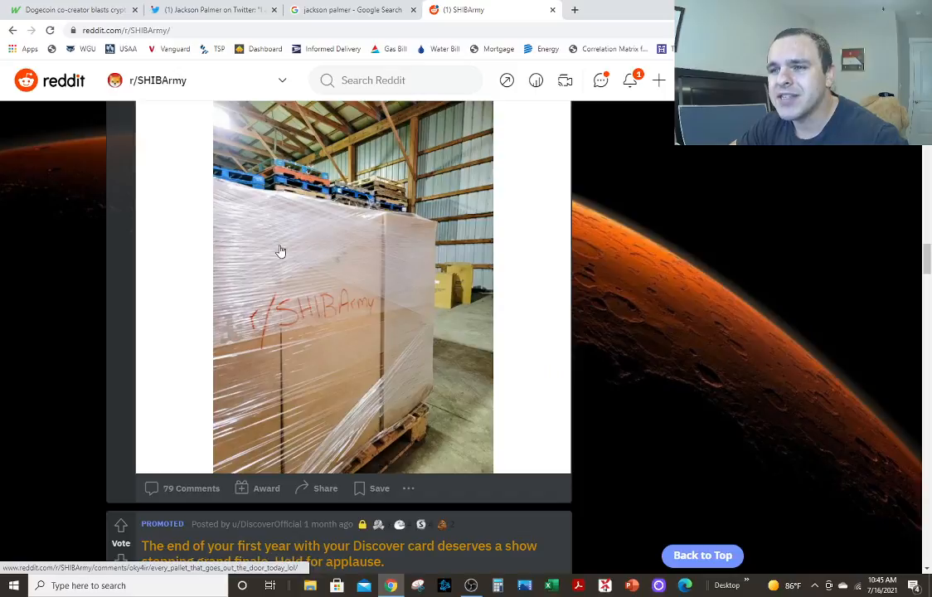
mouse_move(395, 302)
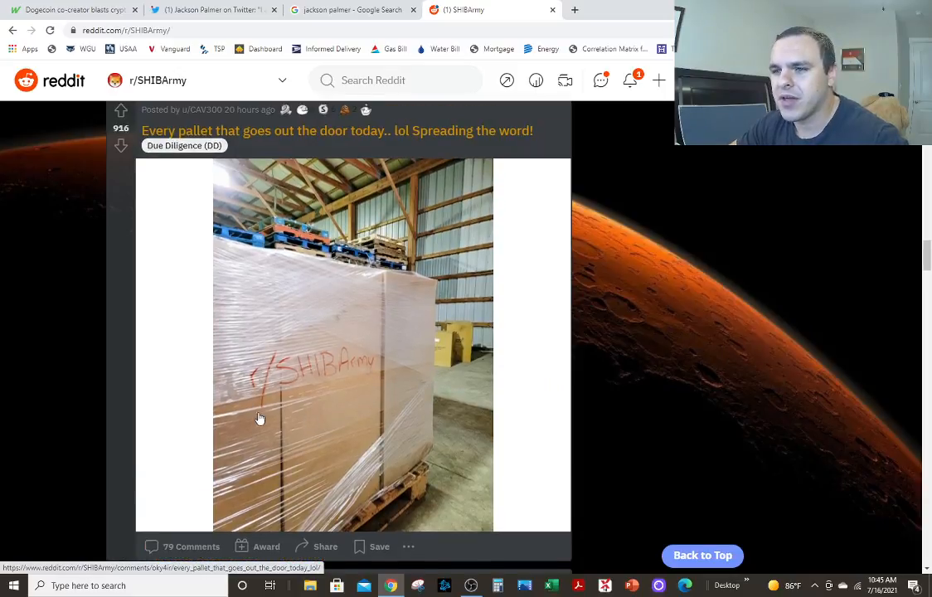
mouse_move(212, 341)
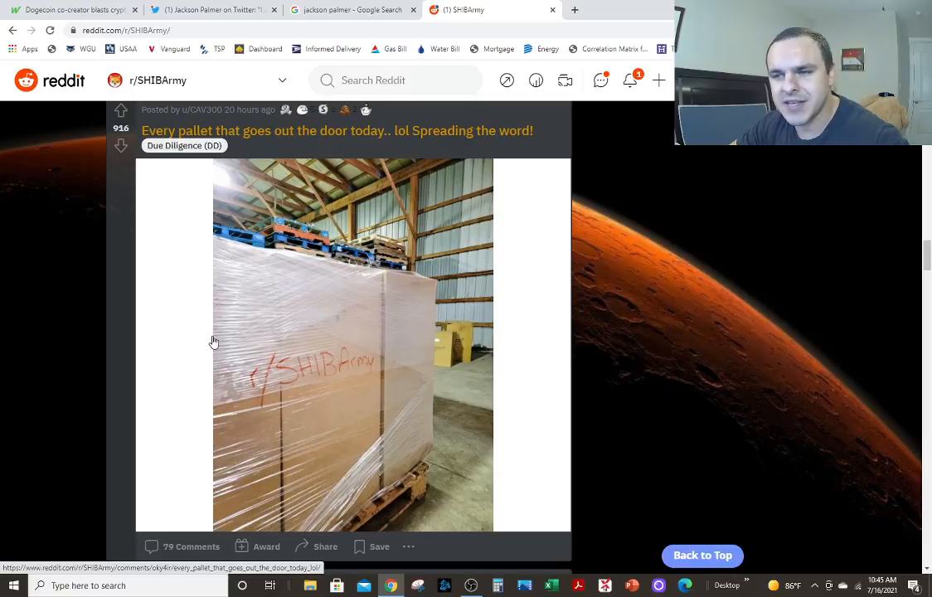
mouse_move(315, 441)
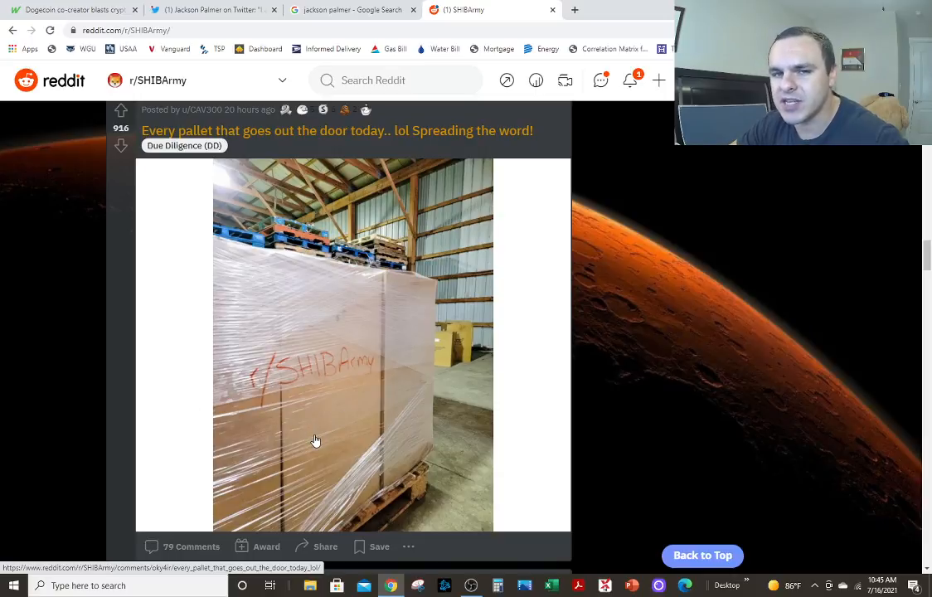
mouse_move(206, 355)
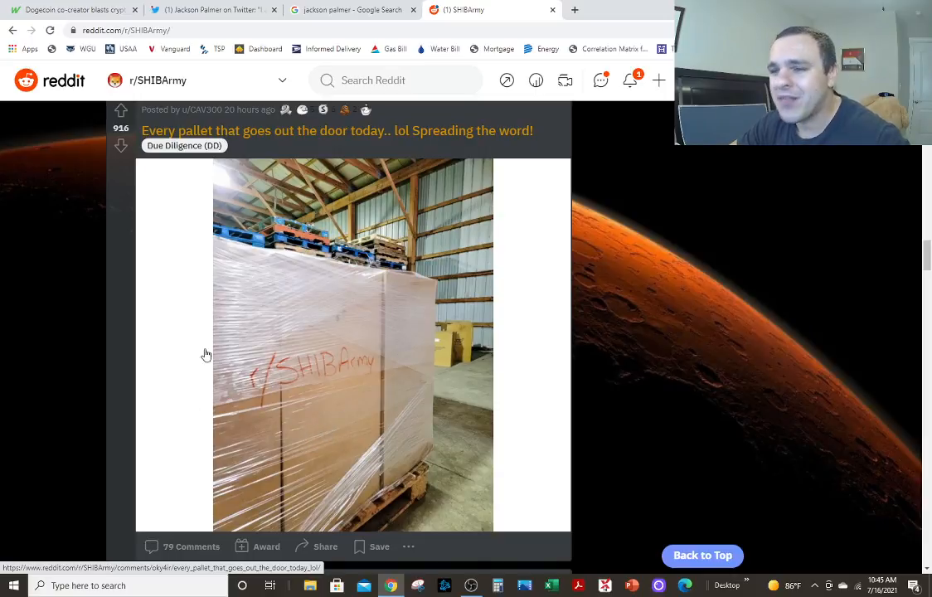
mouse_move(315, 434)
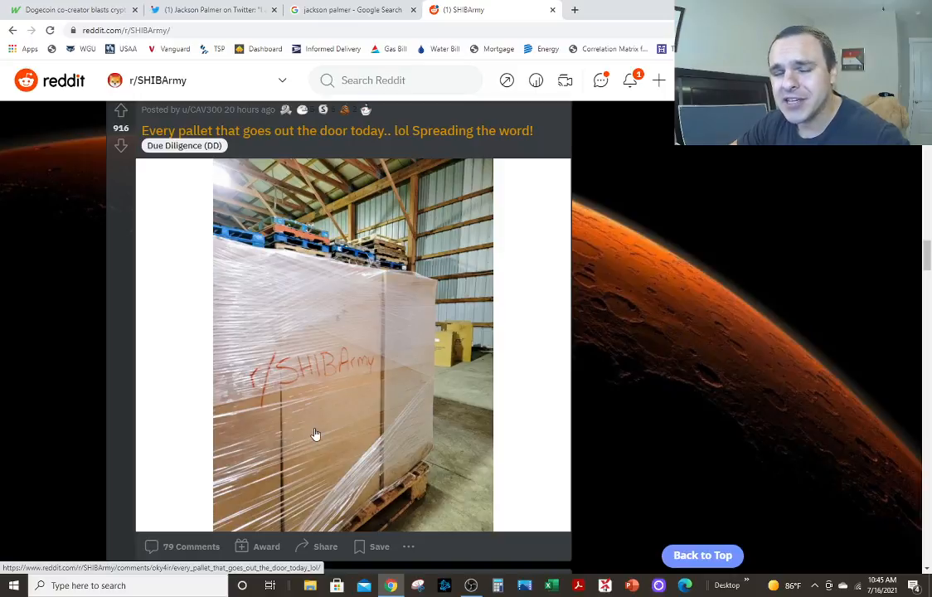
mouse_move(252, 398)
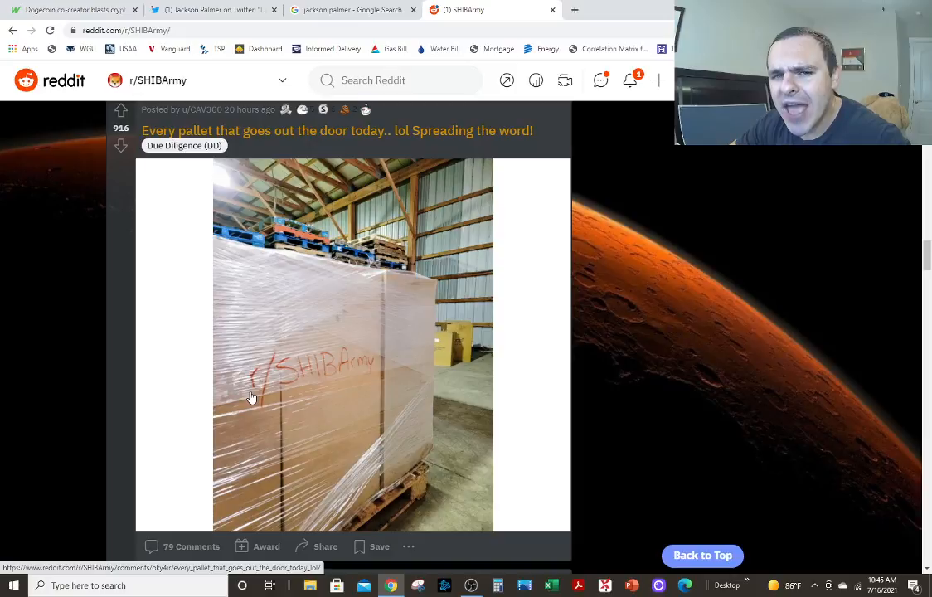
mouse_move(279, 411)
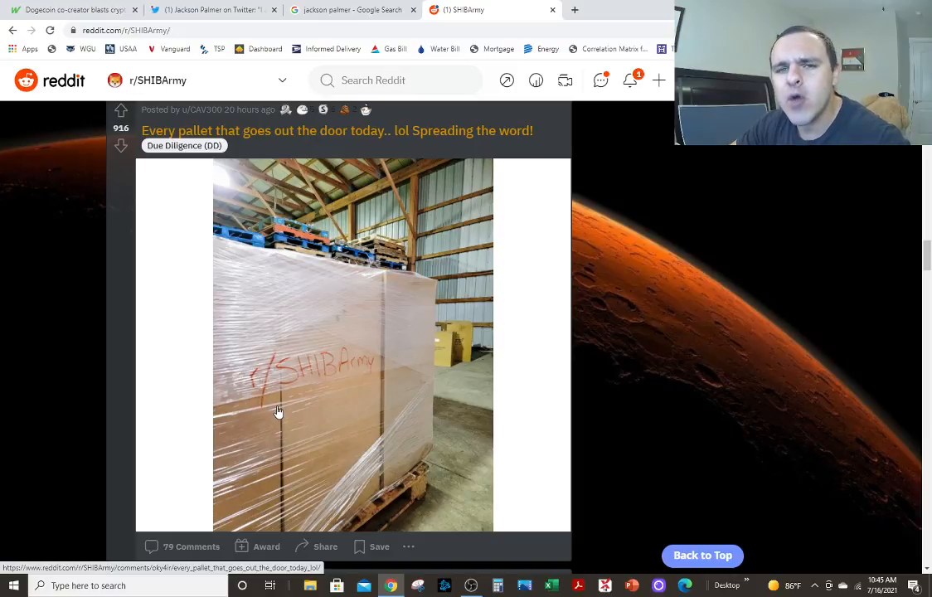
mouse_move(284, 407)
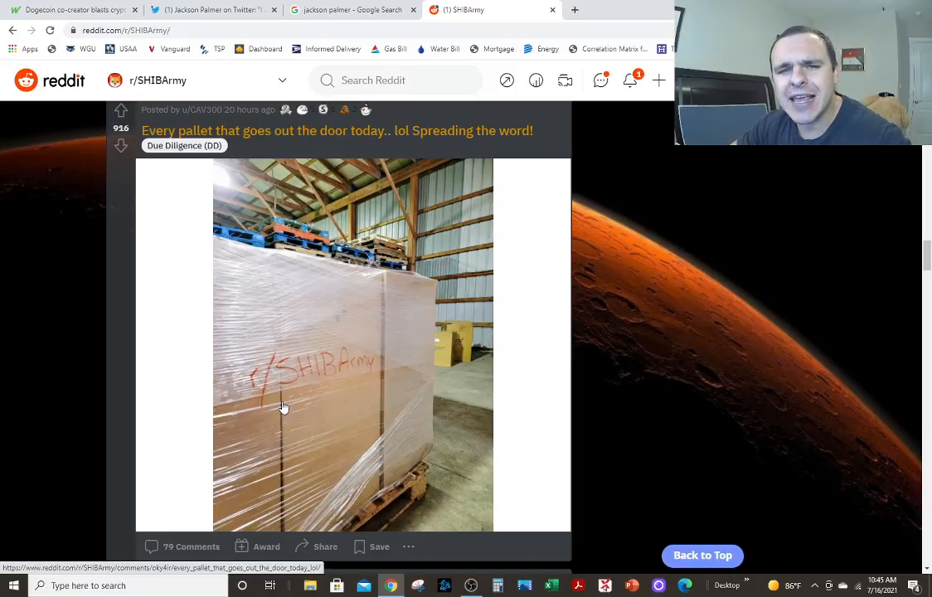
mouse_move(363, 329)
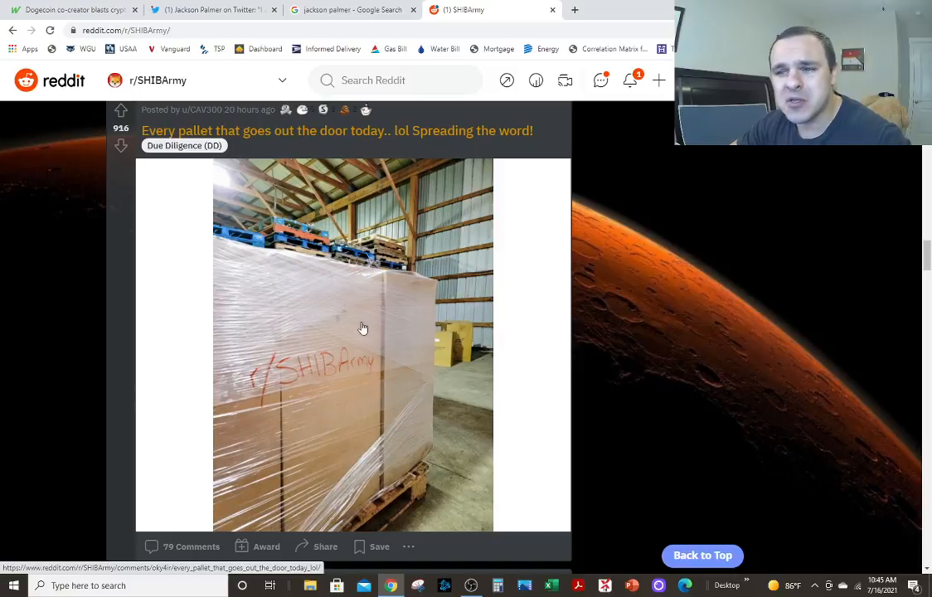
mouse_move(284, 335)
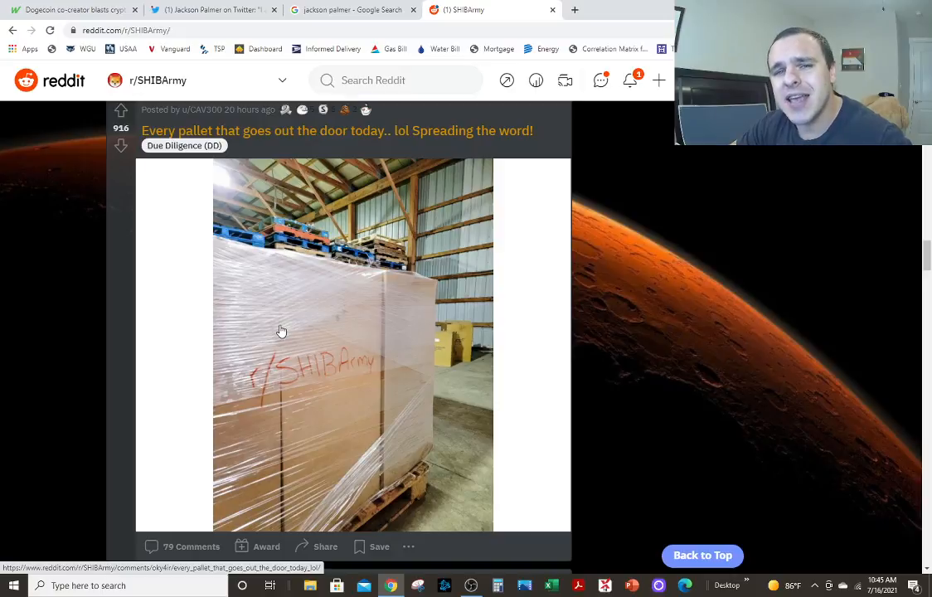
mouse_move(286, 329)
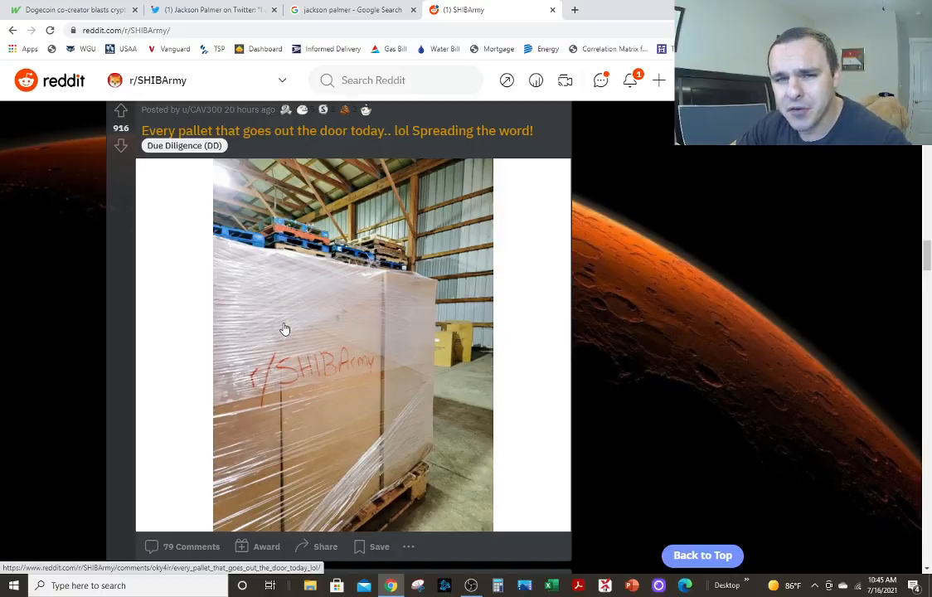
mouse_move(288, 335)
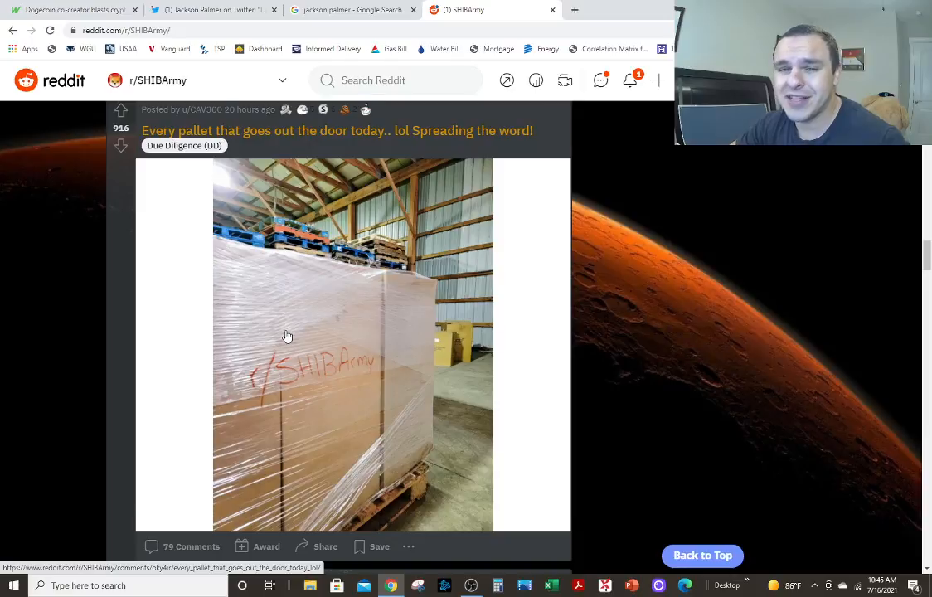
Scroll past 'Crazzyy' and the Coinbase listing question to the 'New video ShibaAnalyst' YouTube post
scroll(down, 3)
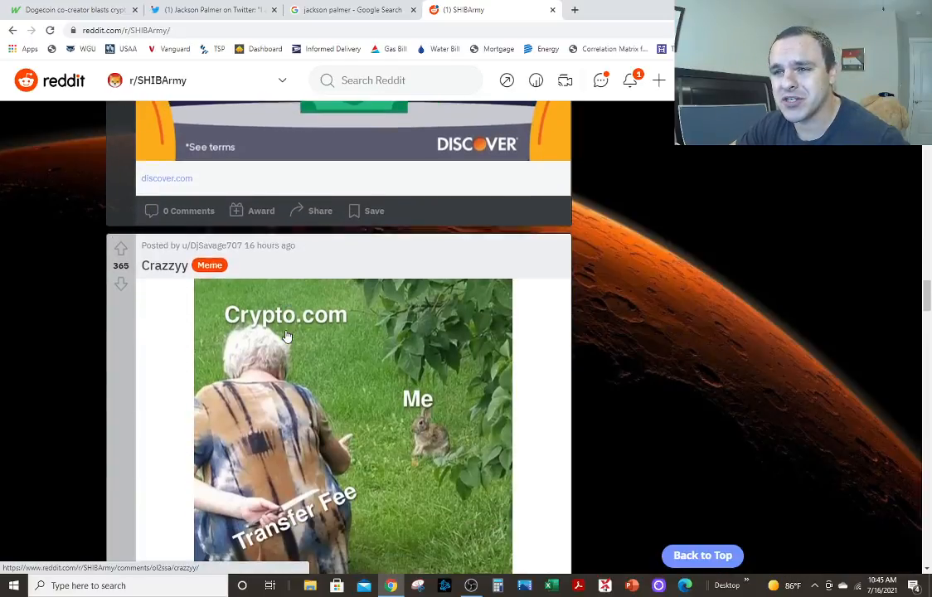
scroll(down, 3)
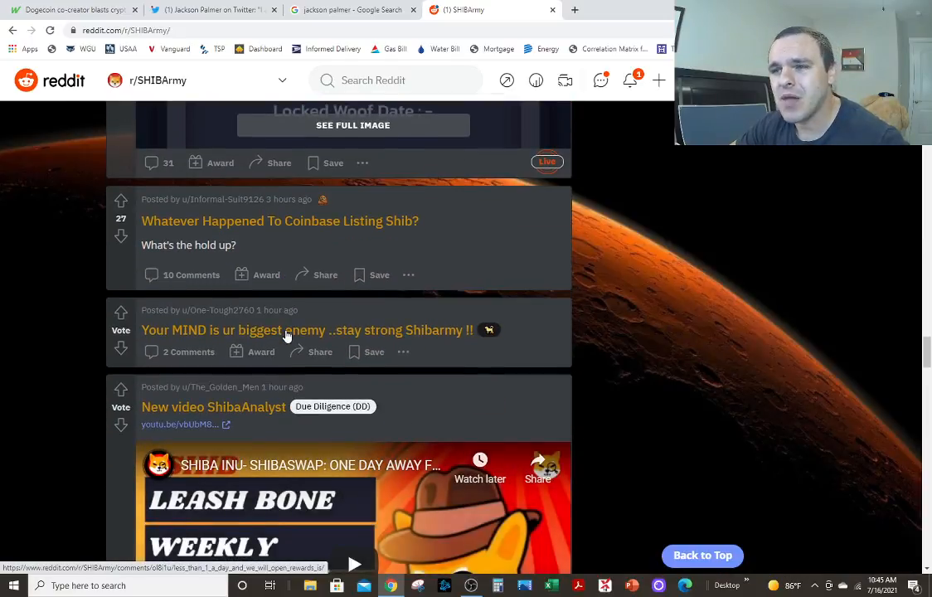
scroll(down, 3)
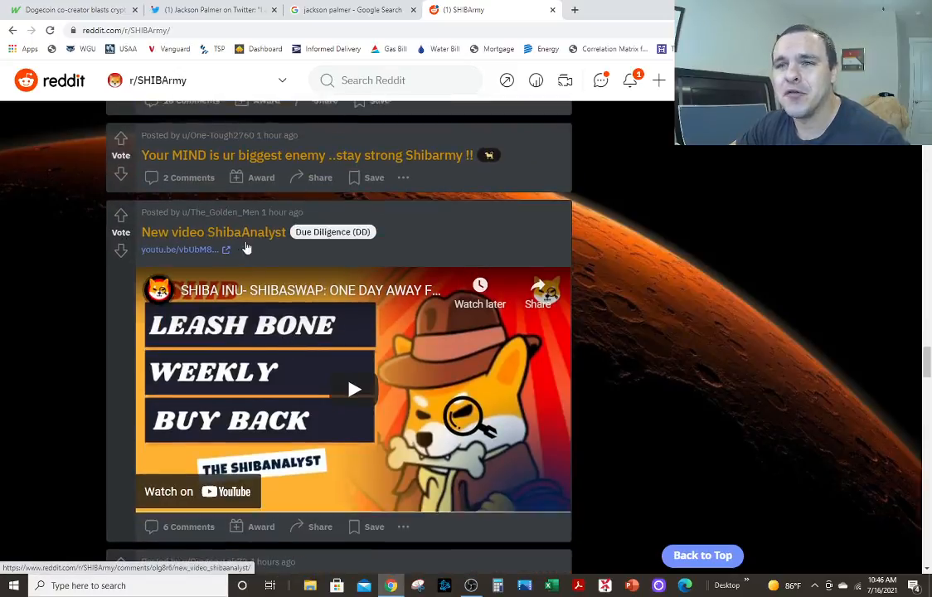
mouse_move(237, 345)
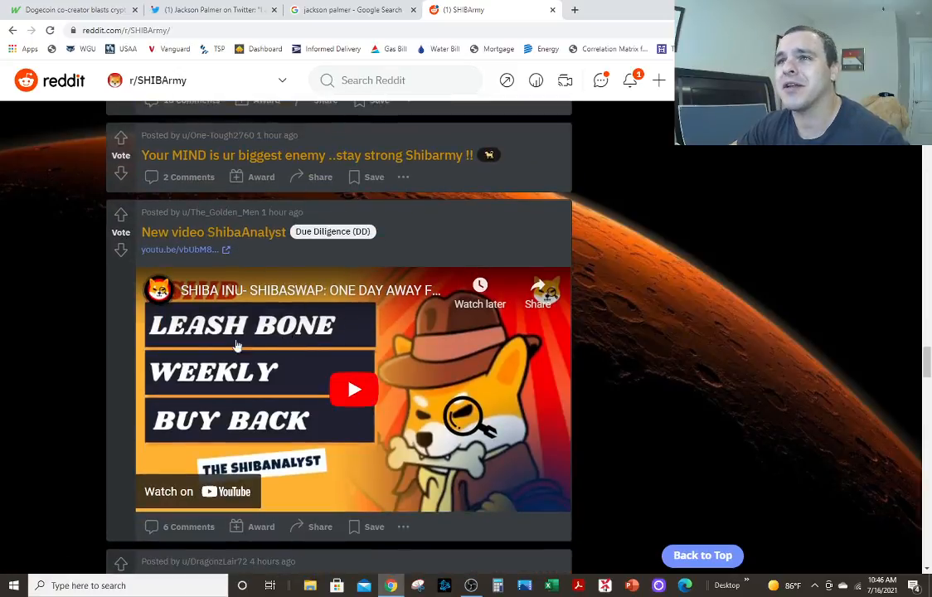